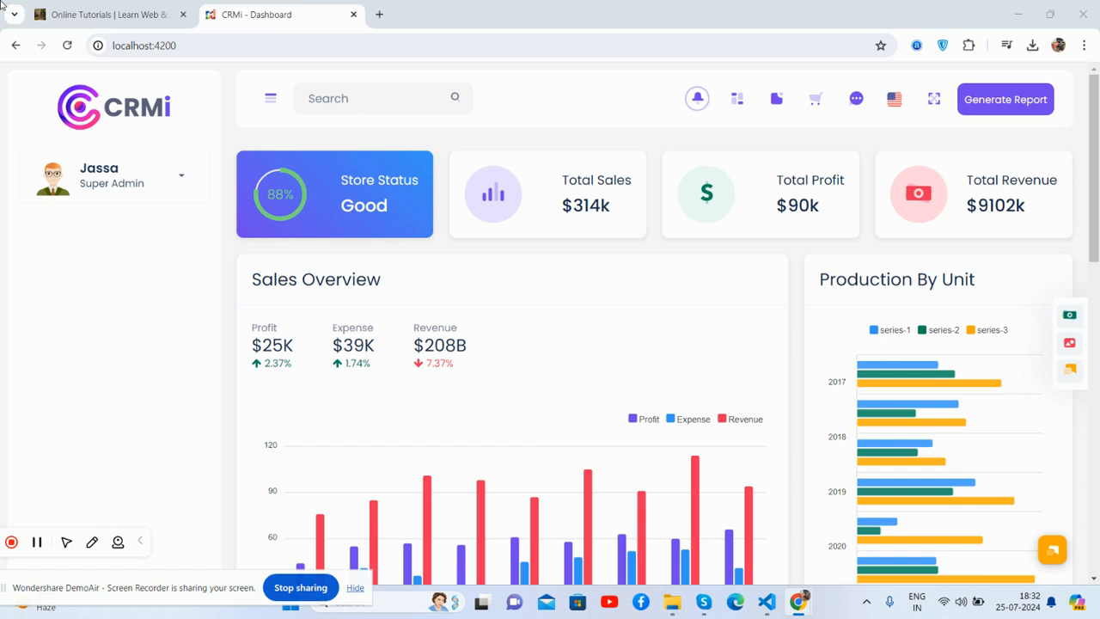
pyautogui.moveTo(1069, 344)
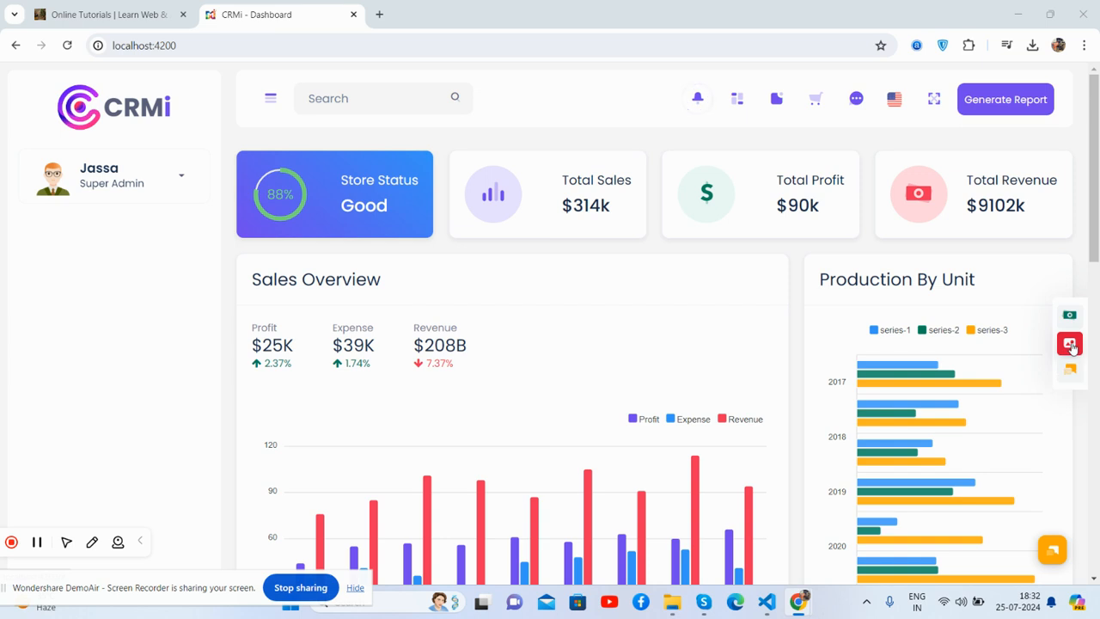
pyautogui.moveTo(1069, 343)
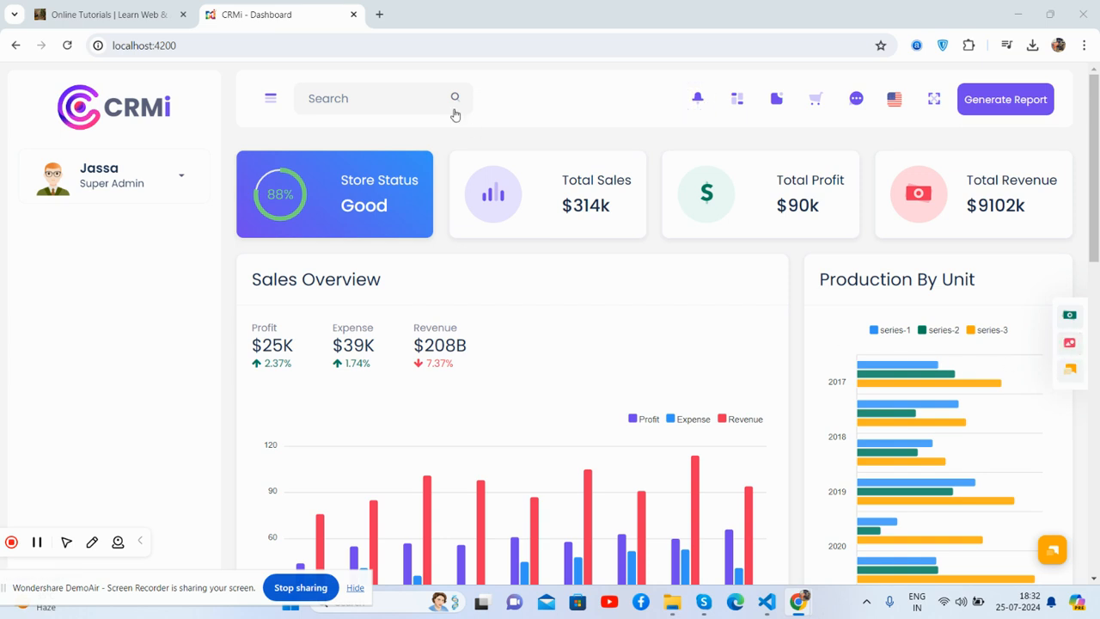
pyautogui.moveTo(447, 137)
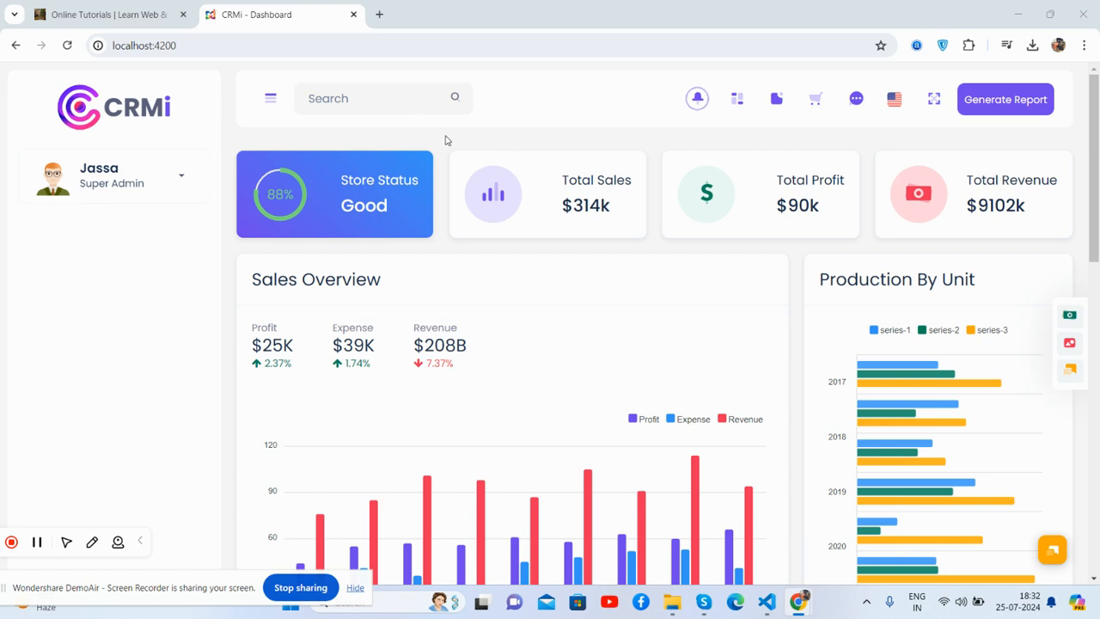
# Step: Collapse the sidebar to widen the dashboard, then expand it back to full width
pyautogui.scroll(-3)
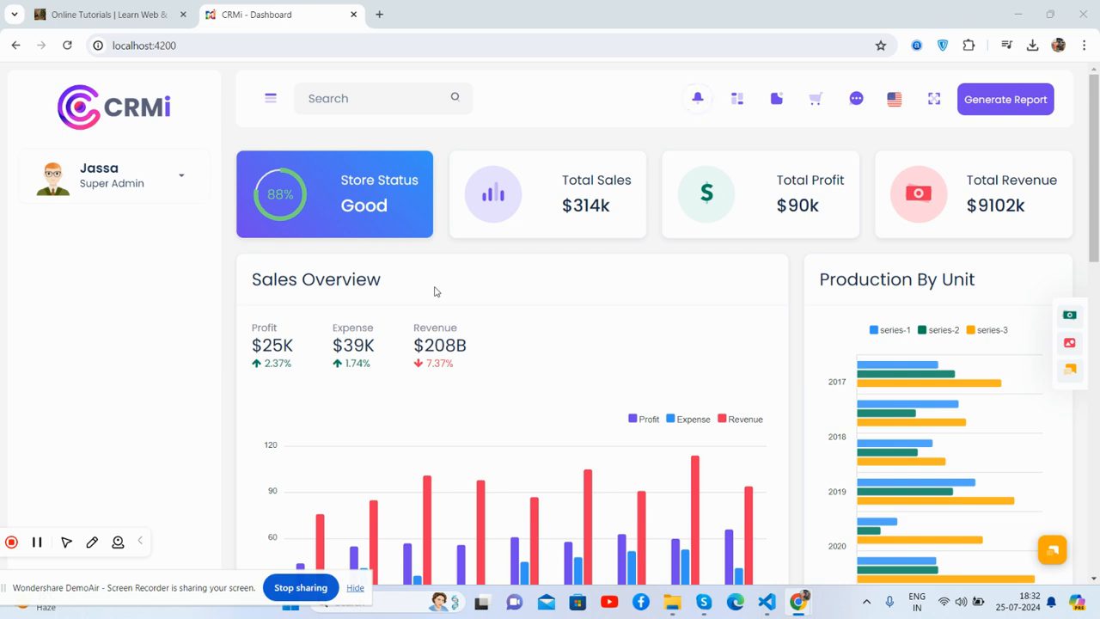
pyautogui.moveTo(137, 529)
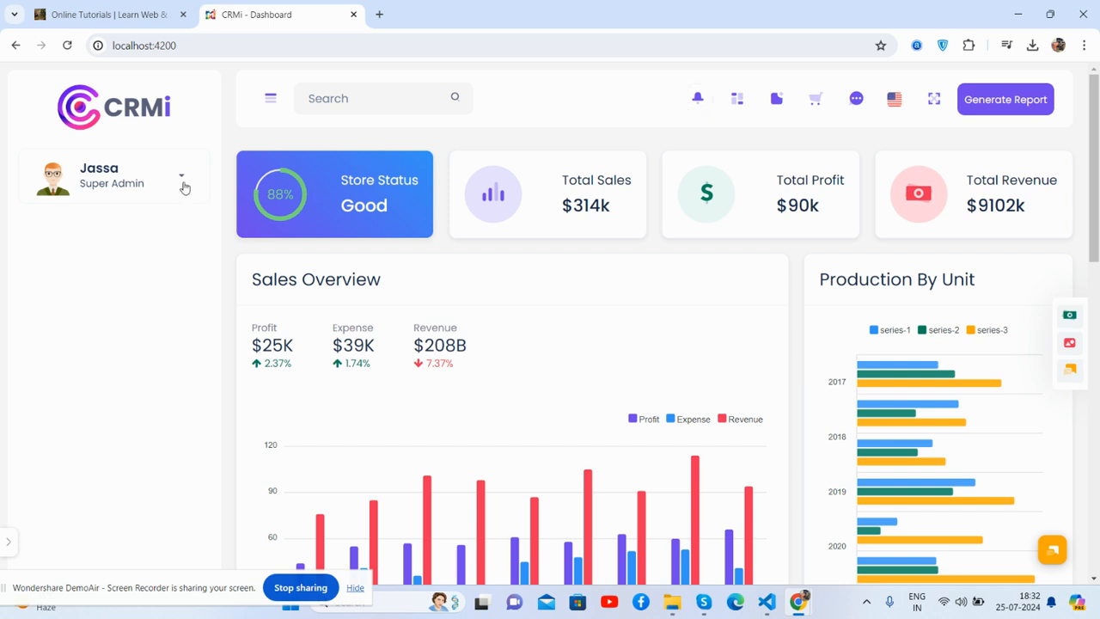
pyautogui.click(270, 96)
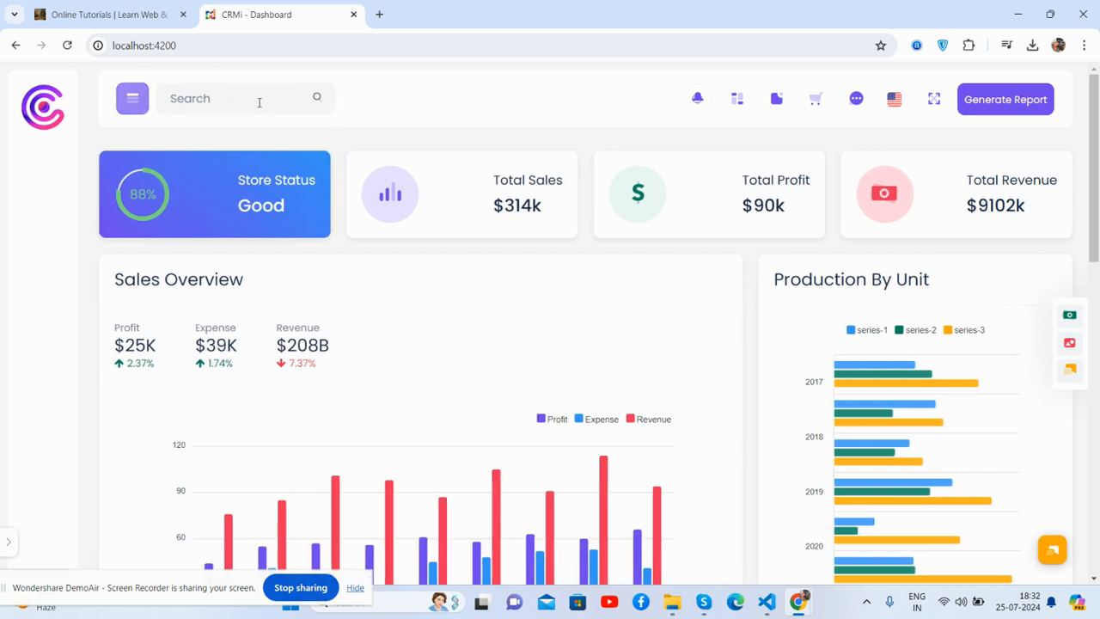
pyautogui.click(131, 98)
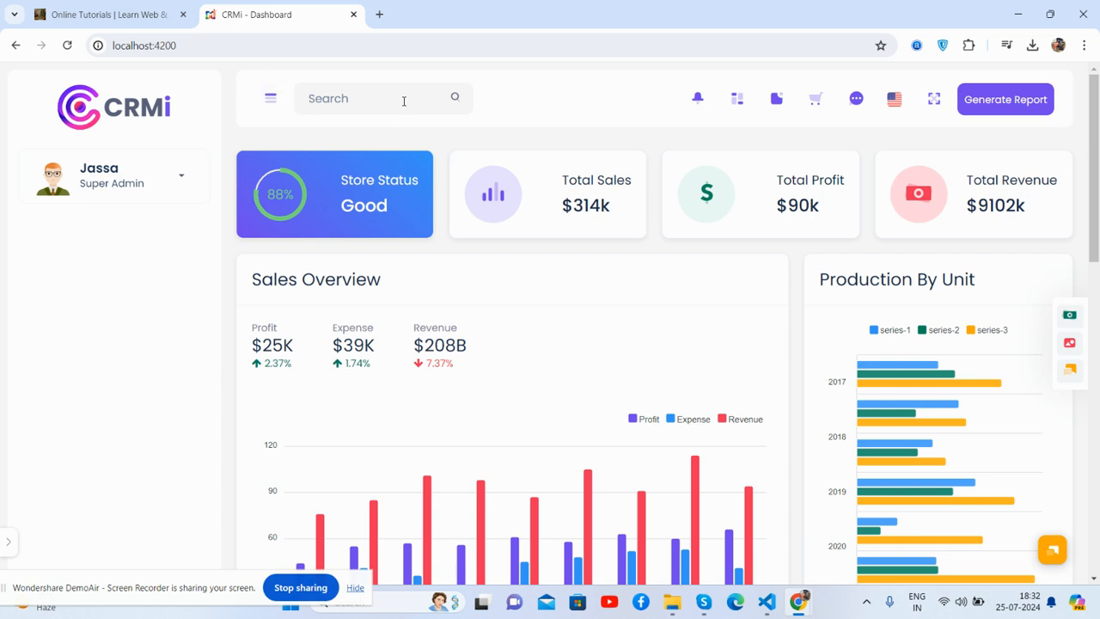
# Step: Show and dismiss the header's audit logs and notifications panel
pyautogui.click(696, 98)
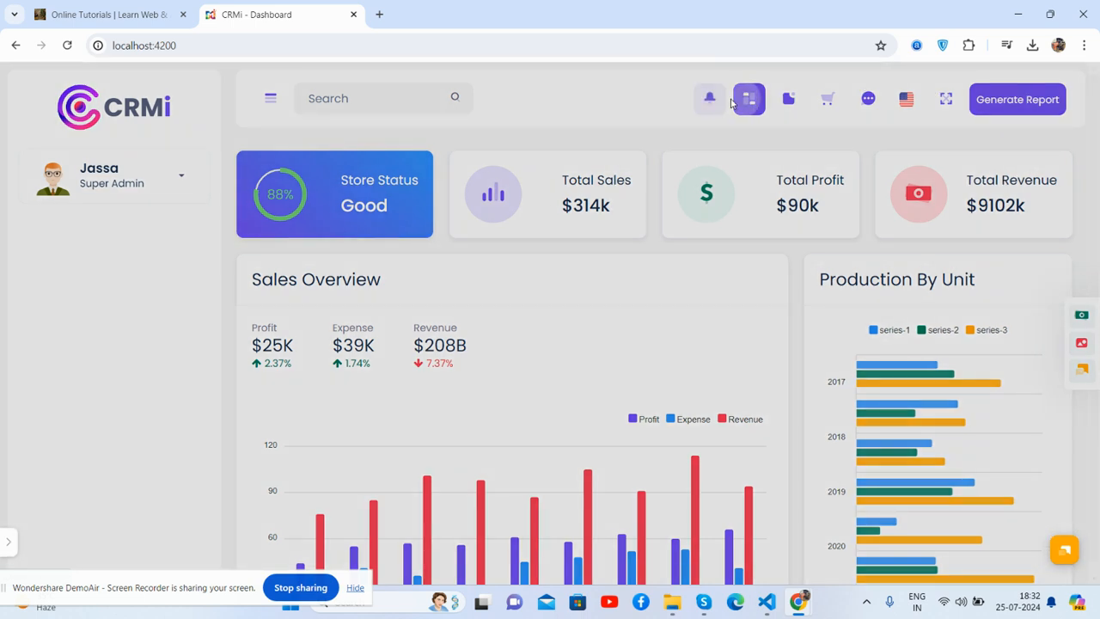
pyautogui.click(786, 98)
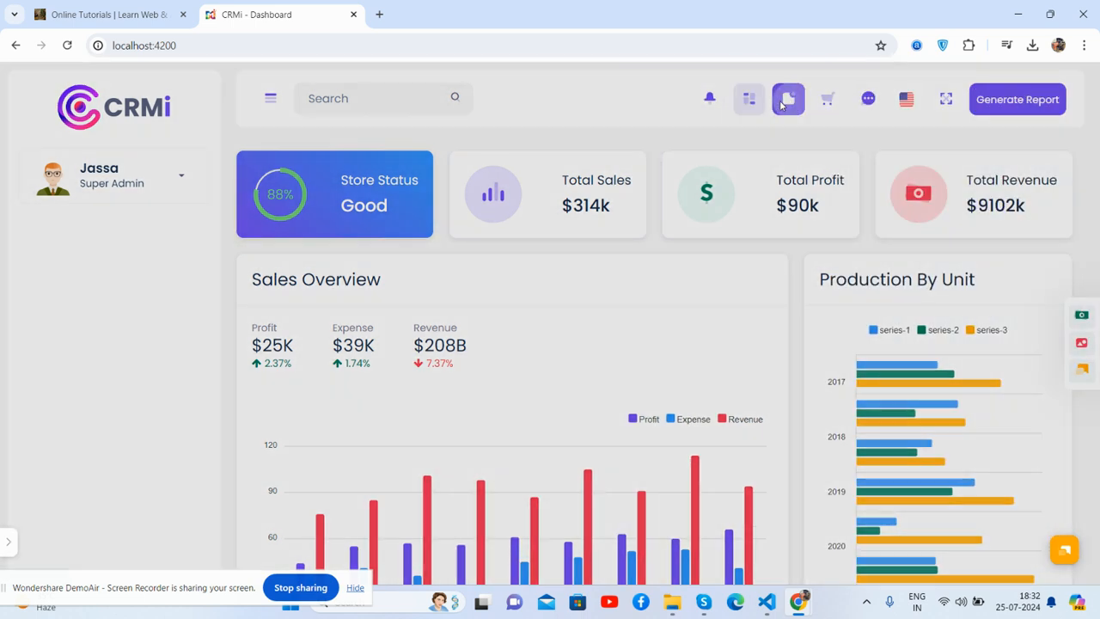
pyautogui.click(787, 98)
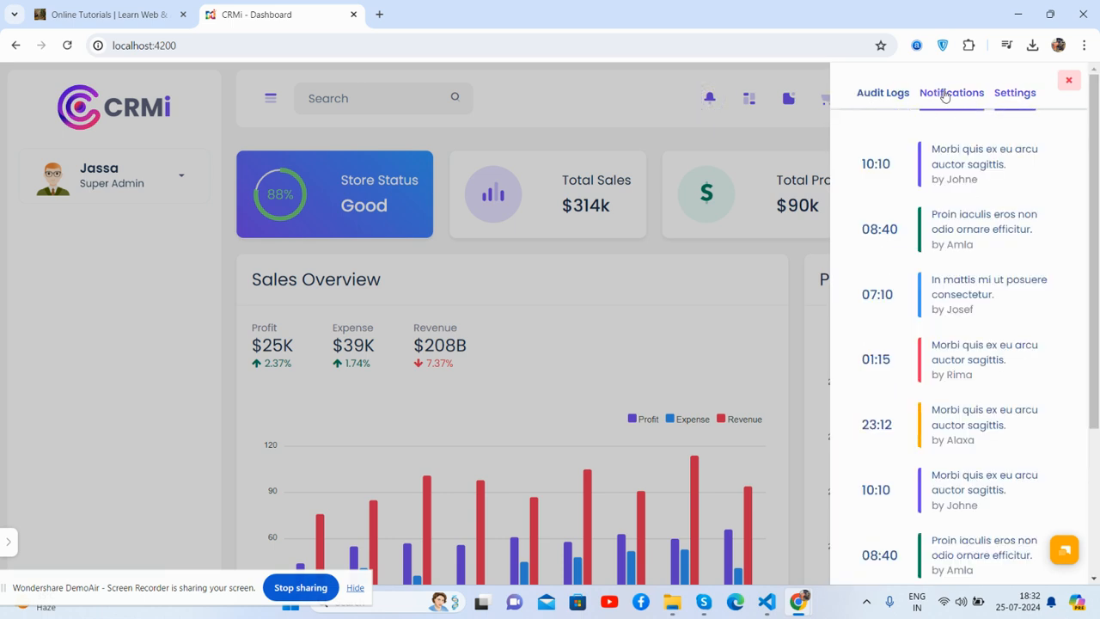
pyautogui.click(1068, 81)
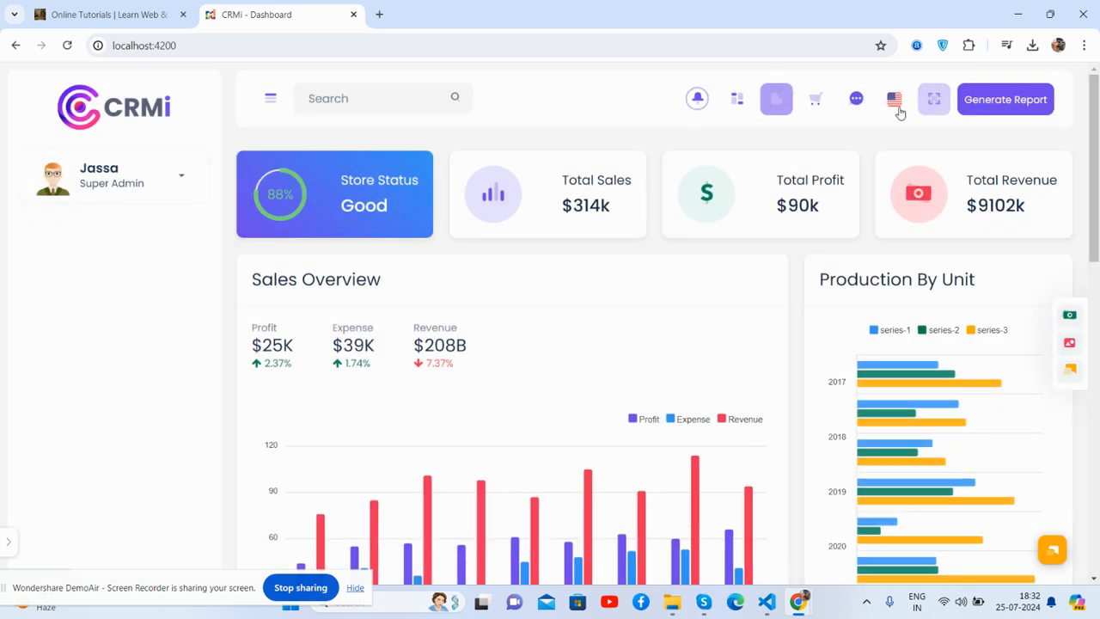
# Step: Show and dismiss the shopping cart panel, then reveal the Sales Overview and Production By Unit charts
pyautogui.click(815, 98)
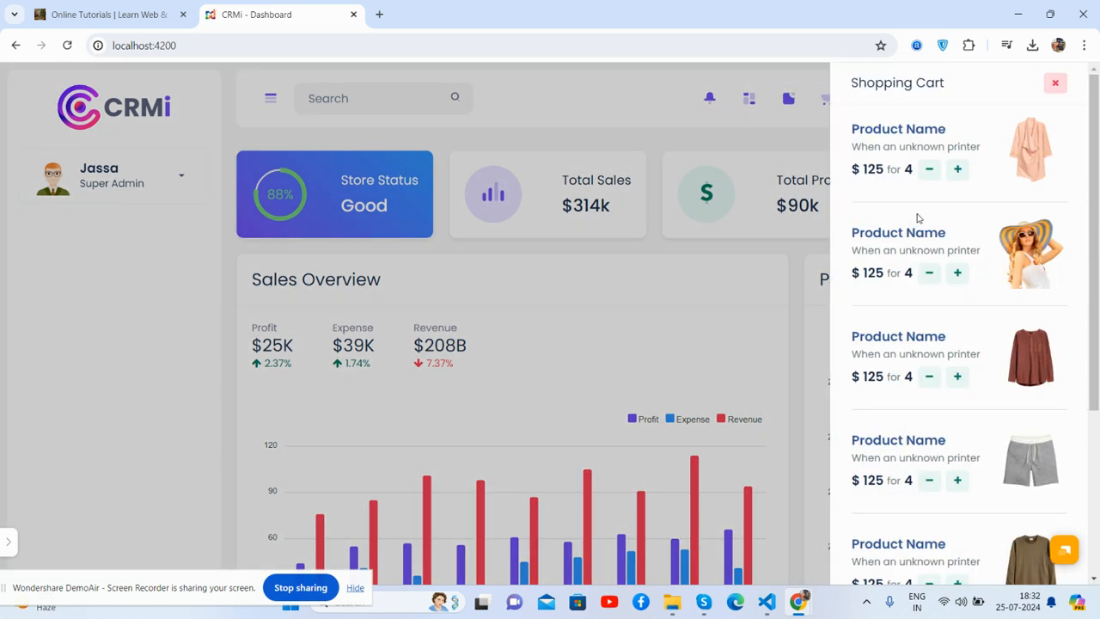
pyautogui.moveTo(1017, 157)
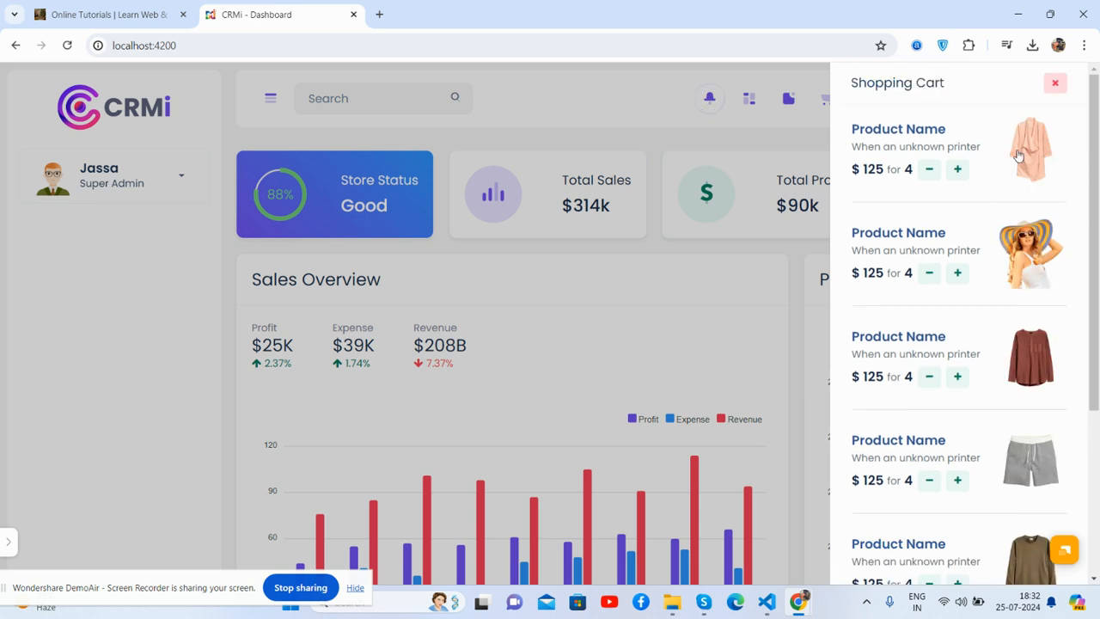
pyautogui.click(1055, 82)
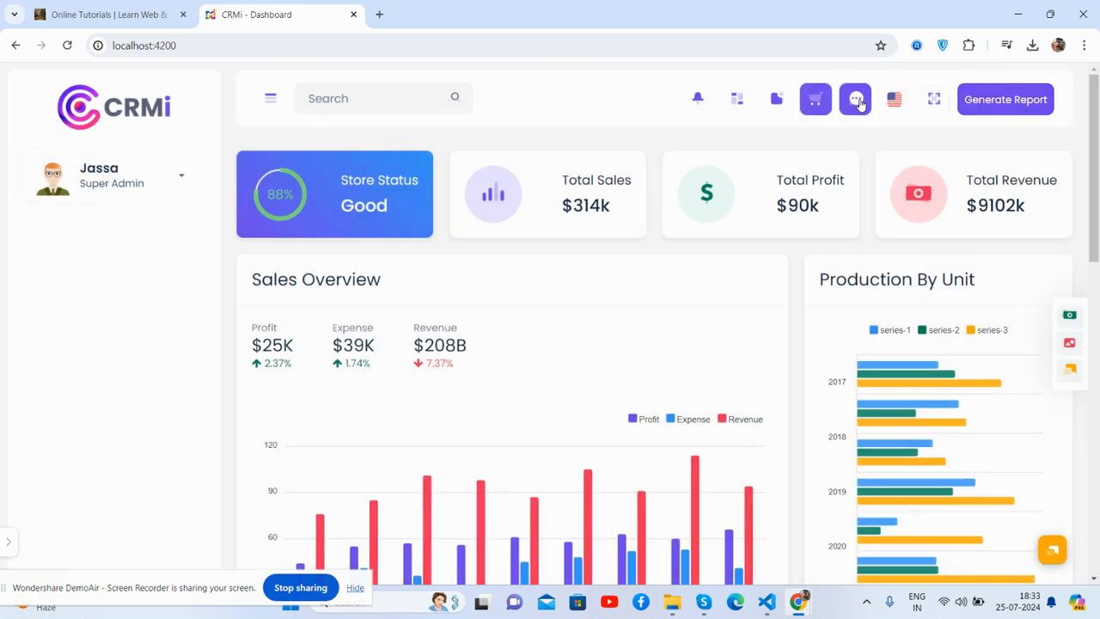
pyautogui.click(854, 98)
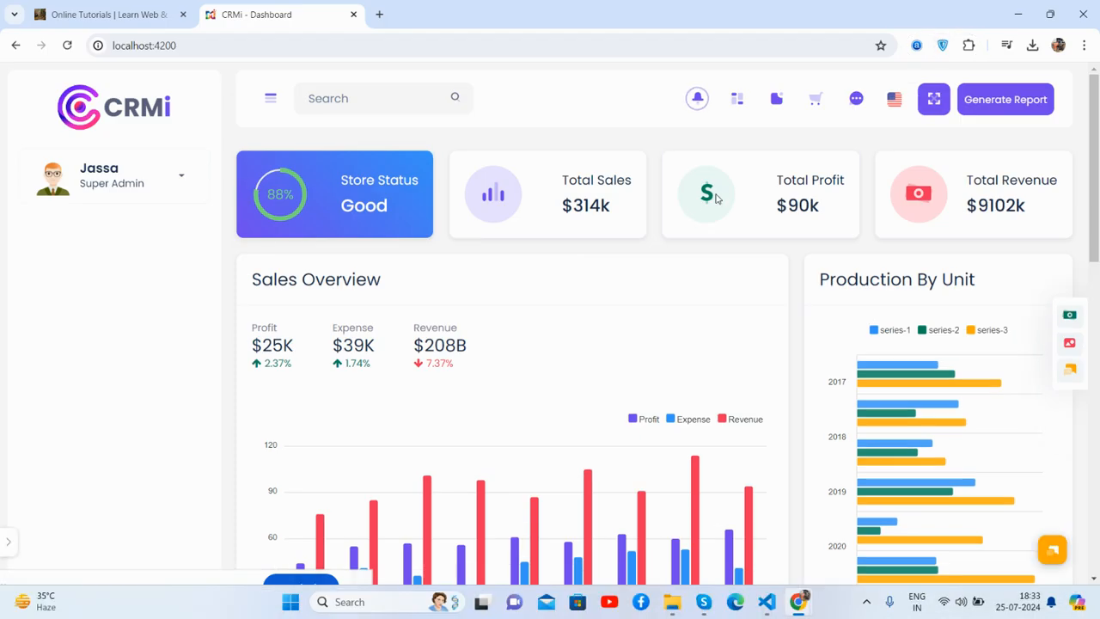
pyautogui.moveTo(659, 210)
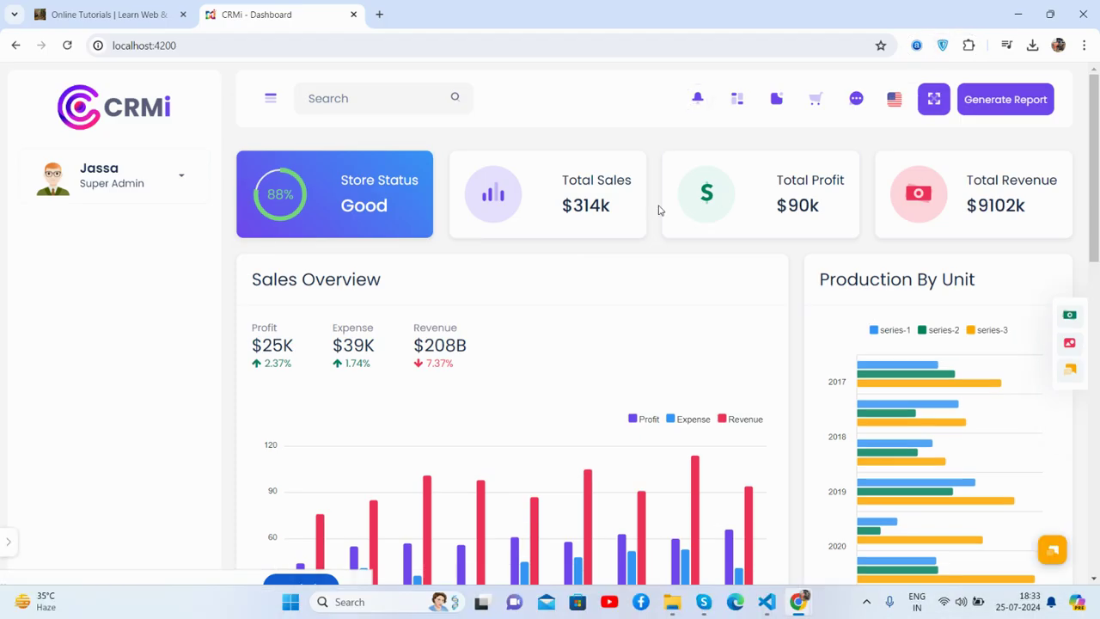
pyautogui.moveTo(316, 175)
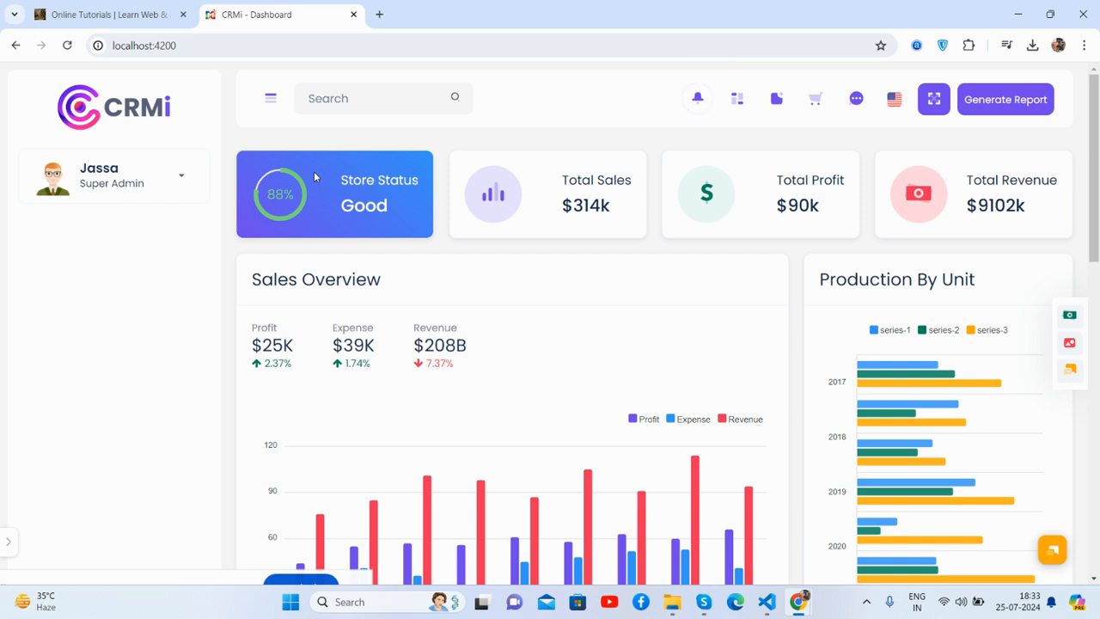
pyautogui.moveTo(350, 187)
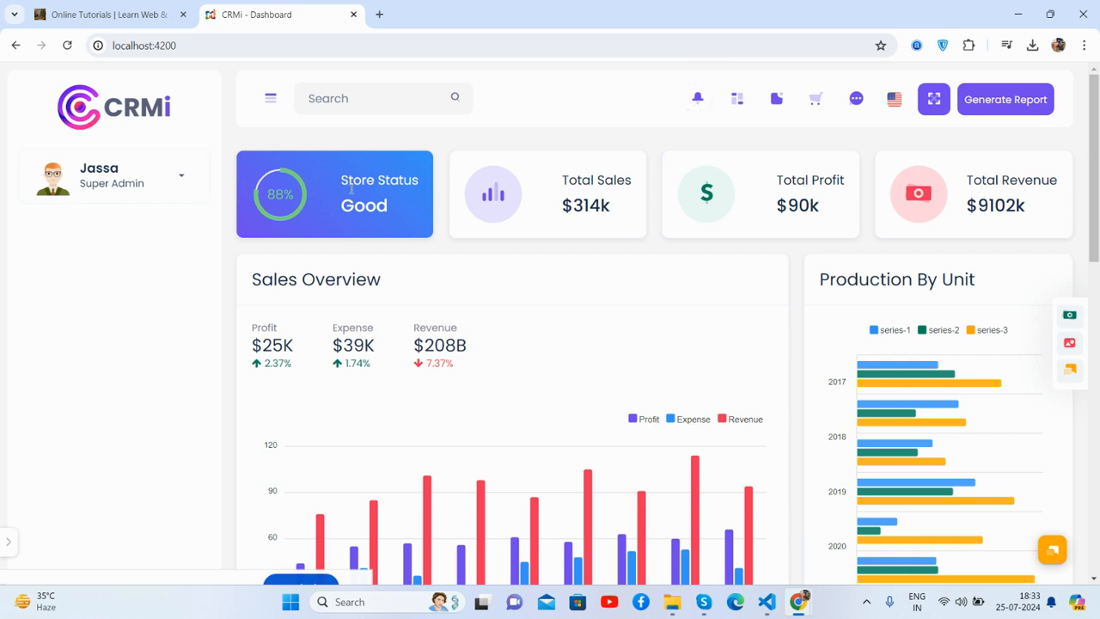
pyautogui.moveTo(835, 214)
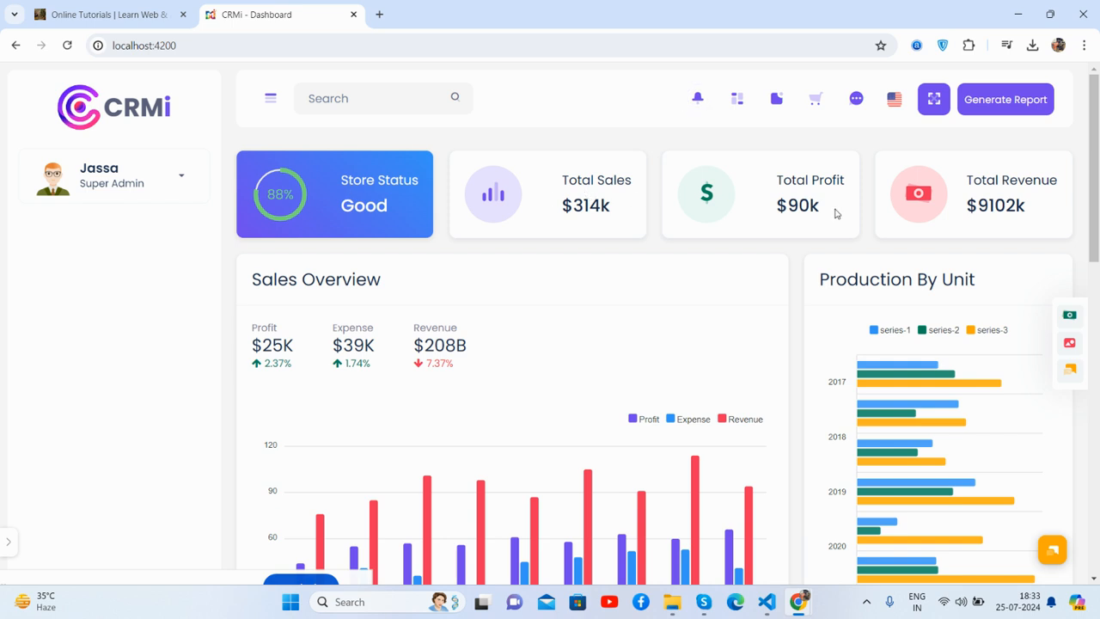
pyautogui.moveTo(841, 216)
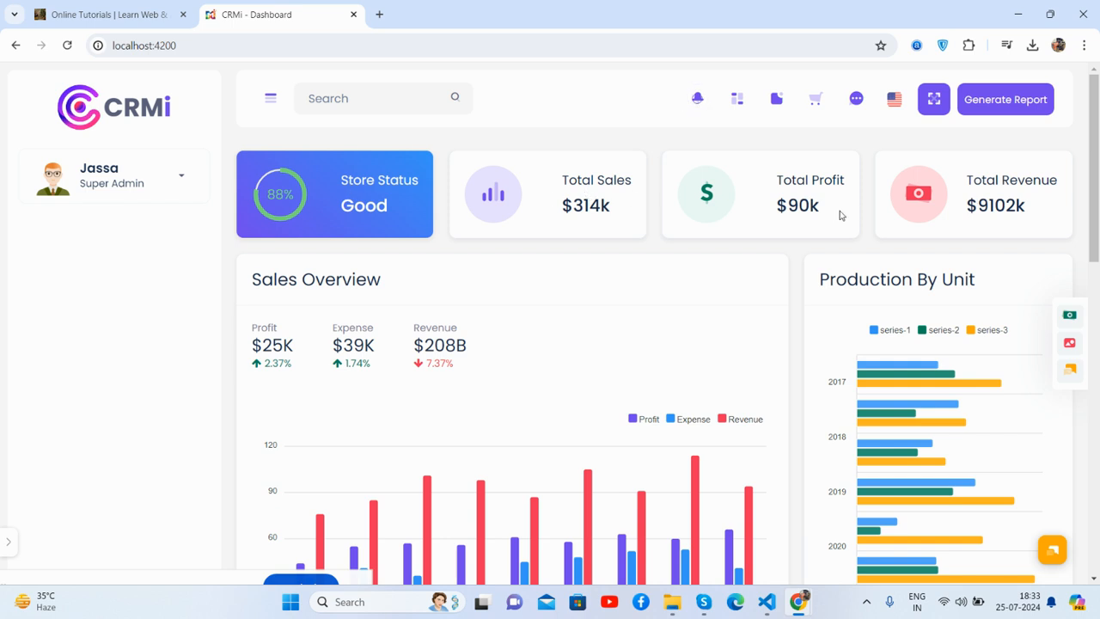
pyautogui.scroll(-3)
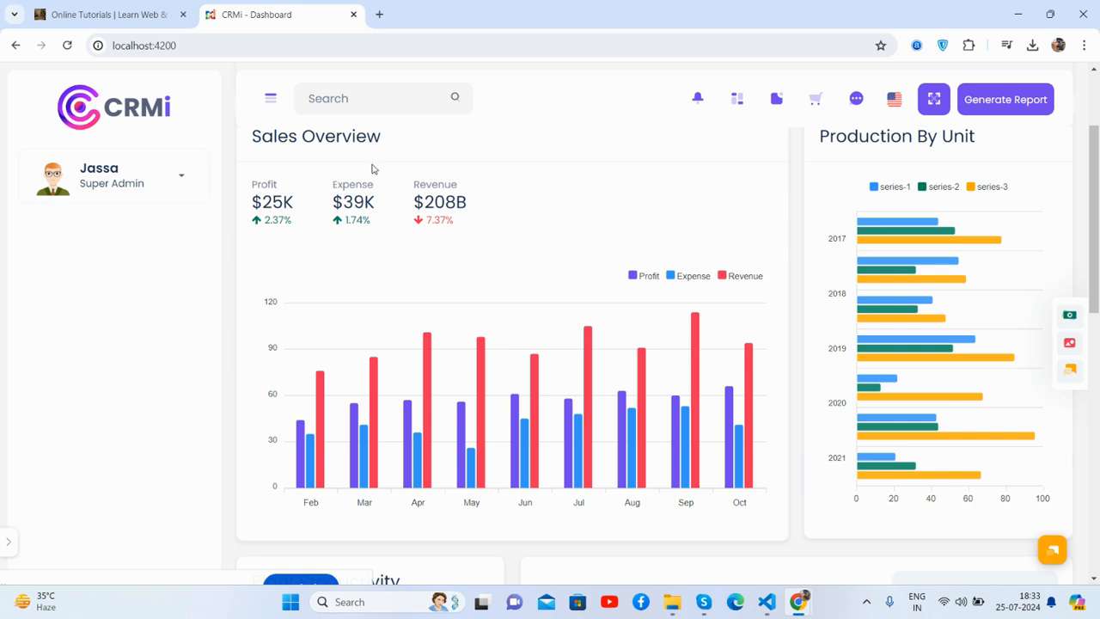
pyautogui.moveTo(698, 455)
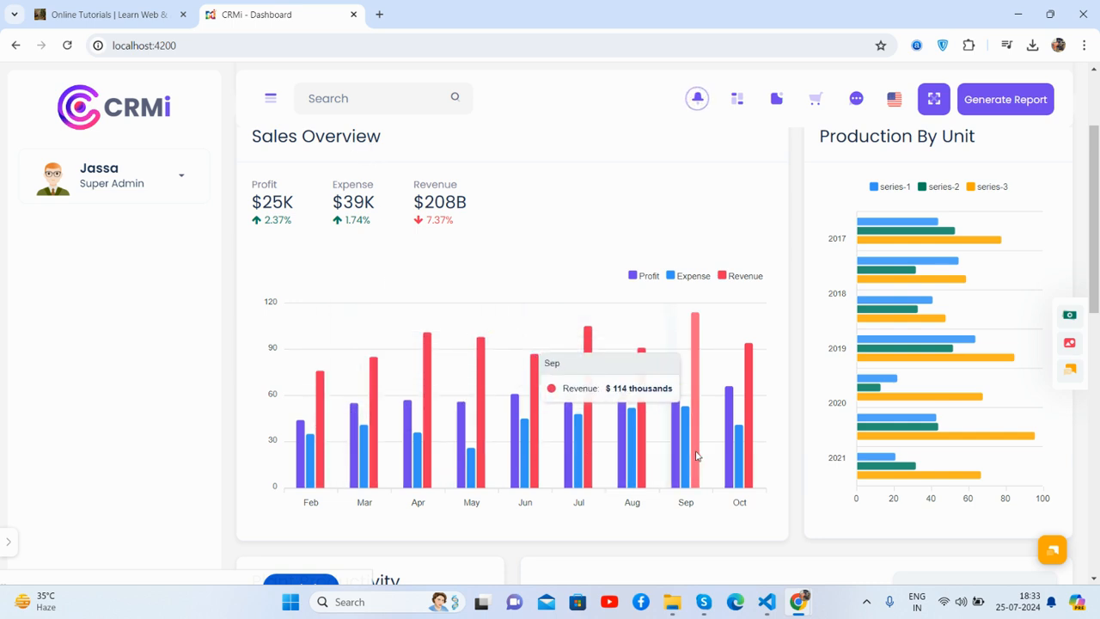
pyautogui.moveTo(651, 279)
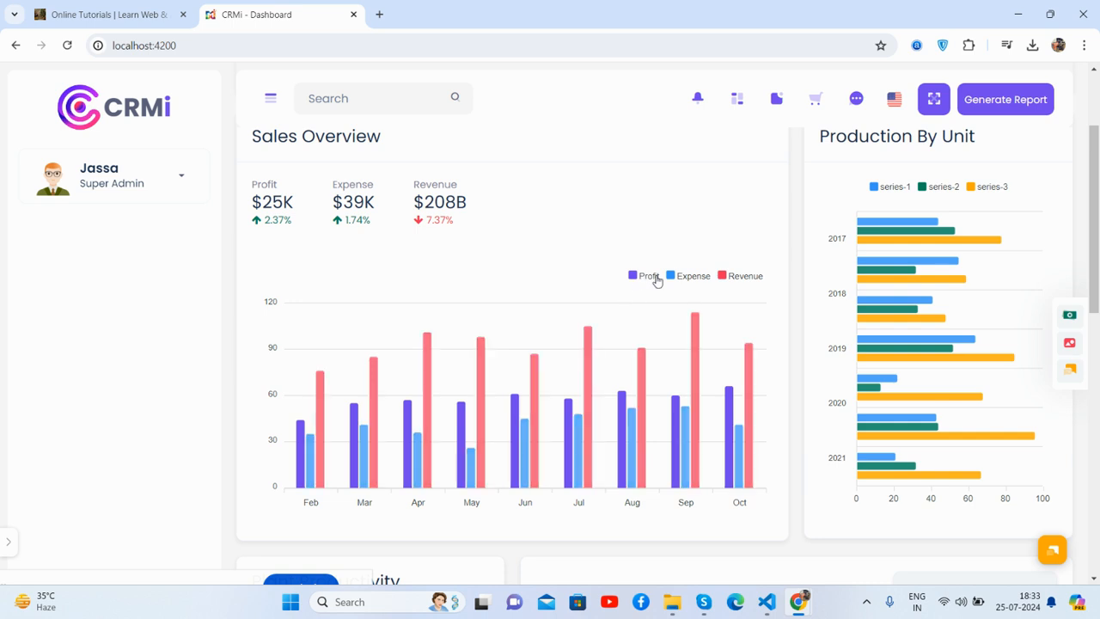
pyautogui.moveTo(875, 246)
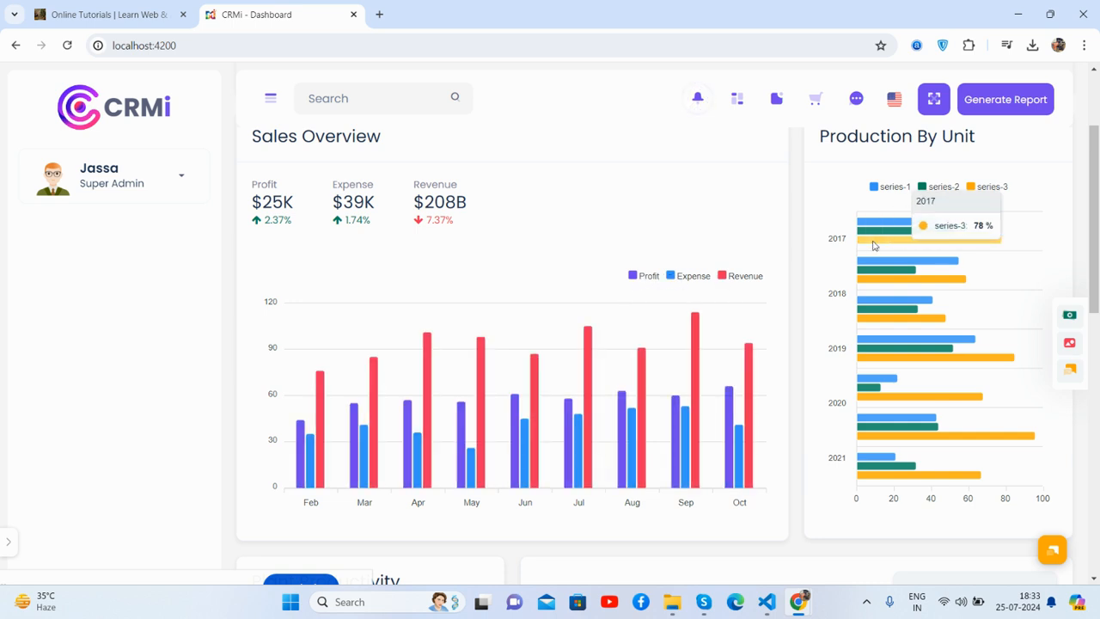
pyautogui.moveTo(890, 331)
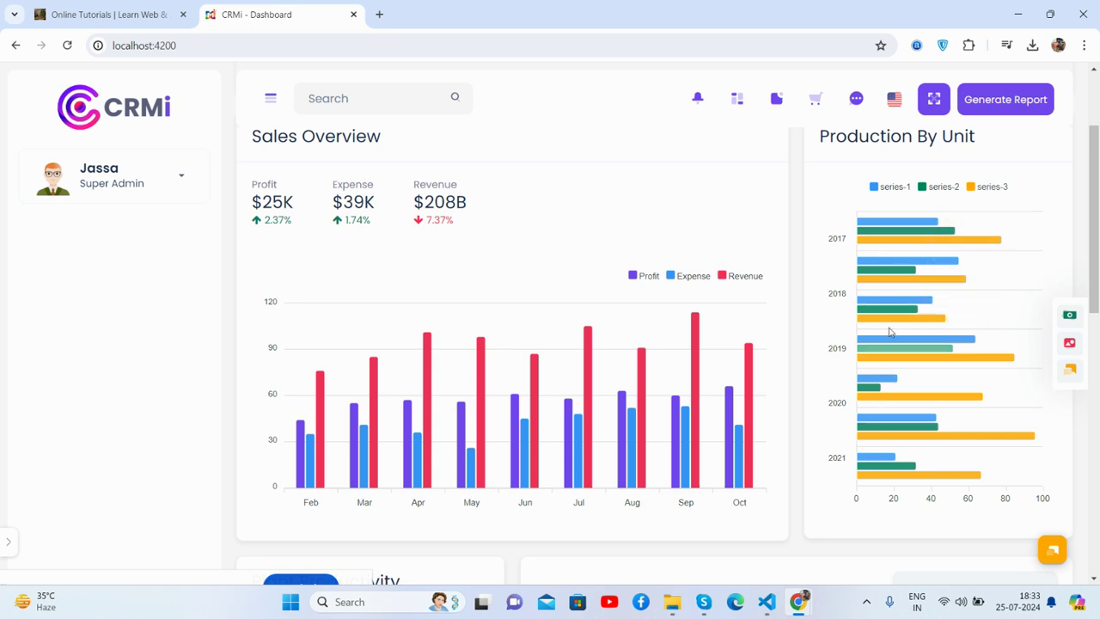
pyautogui.moveTo(904, 311)
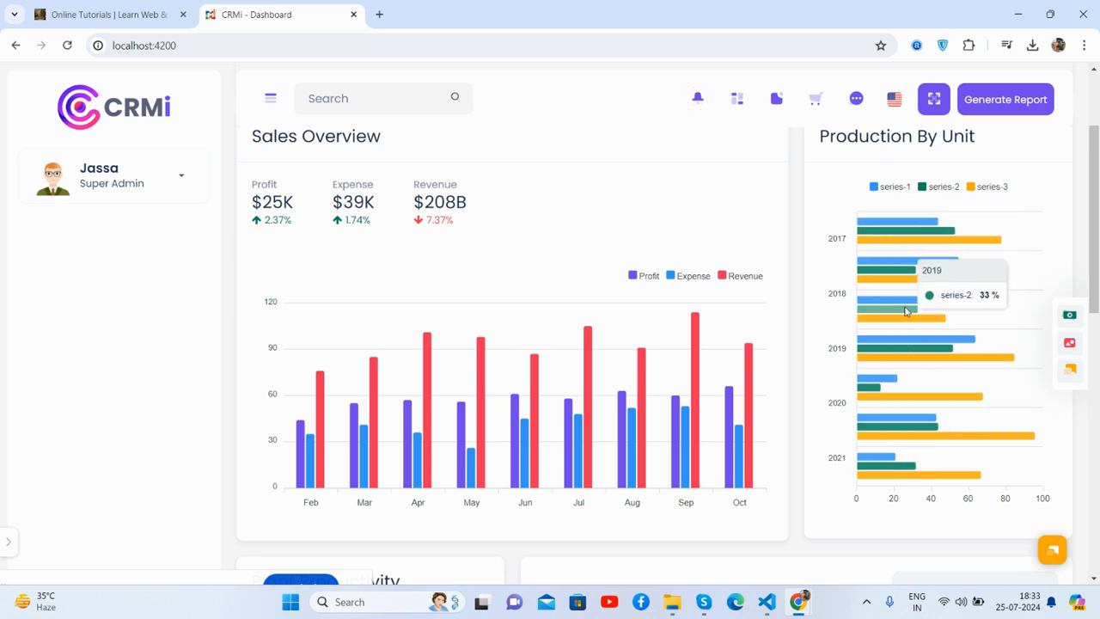
# Step: Scroll past Plant Productivity and Order Overview to the Regional Sales donut and customer-location map
pyautogui.scroll(-3)
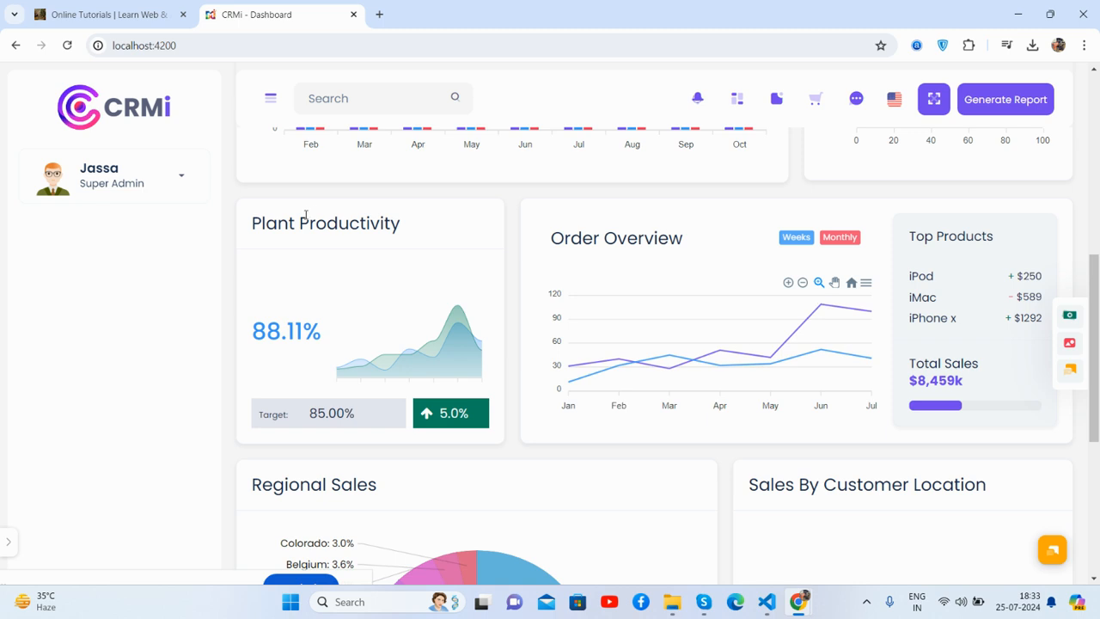
pyautogui.moveTo(457, 308)
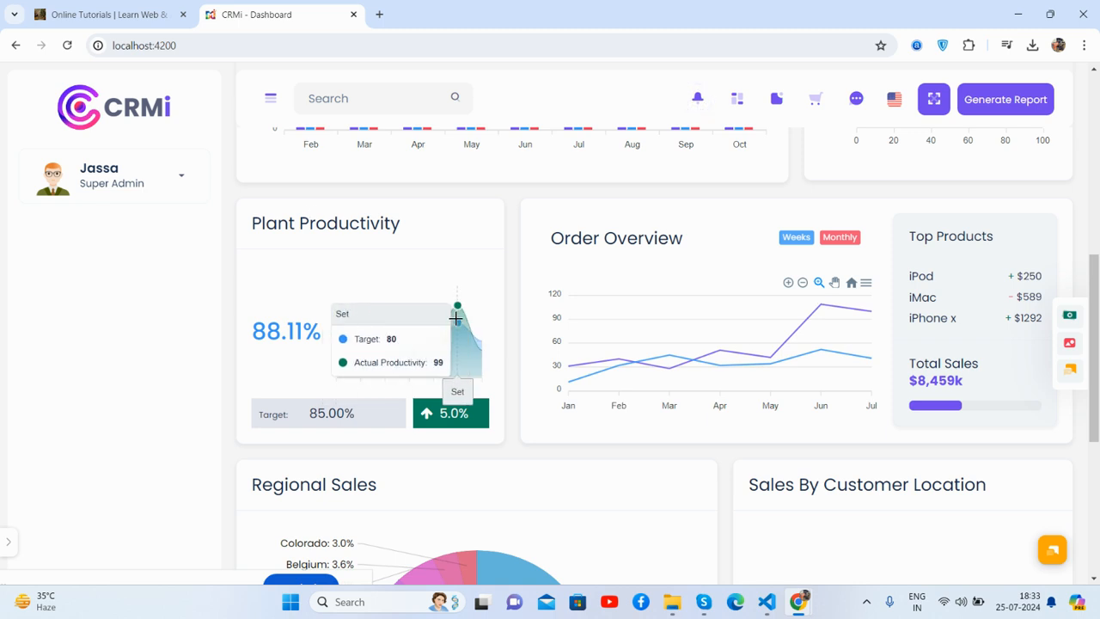
pyautogui.moveTo(447, 430)
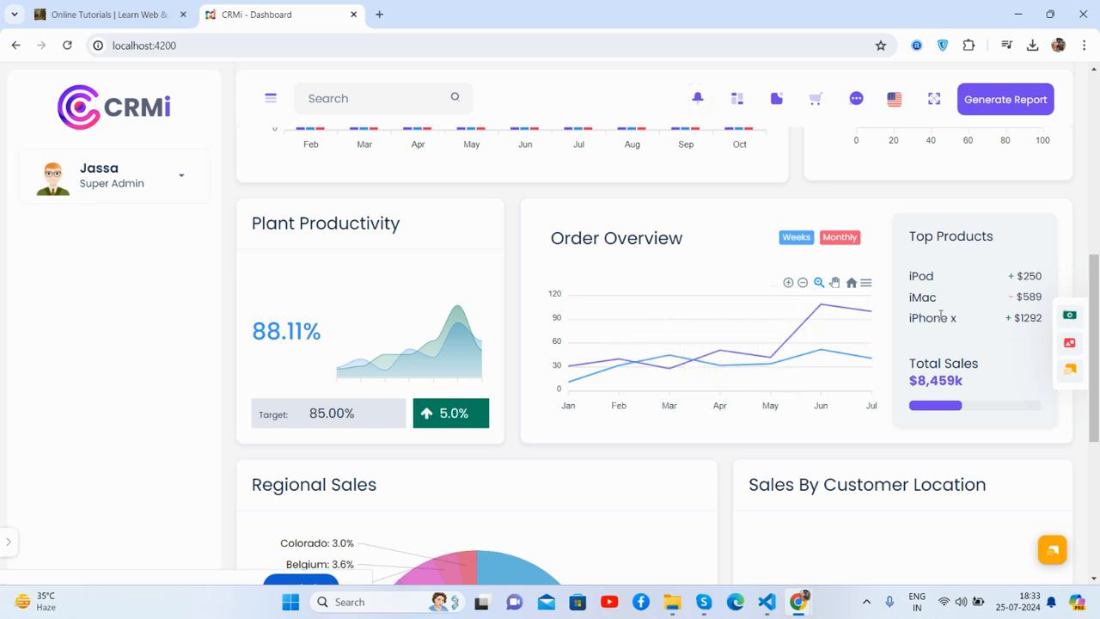
pyautogui.scroll(-3)
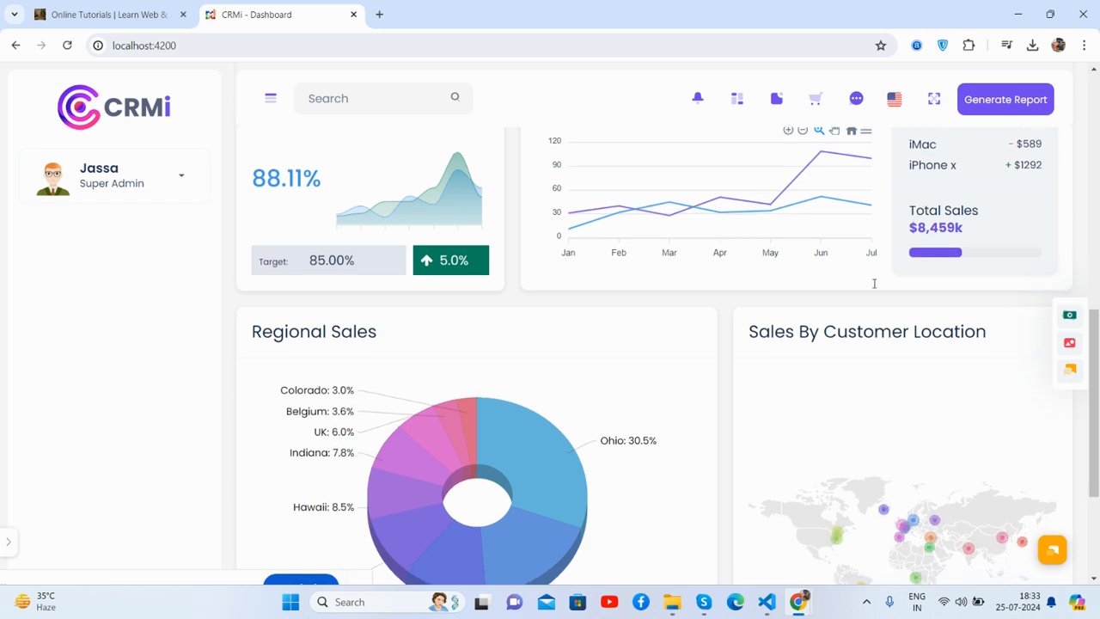
pyautogui.scroll(-3)
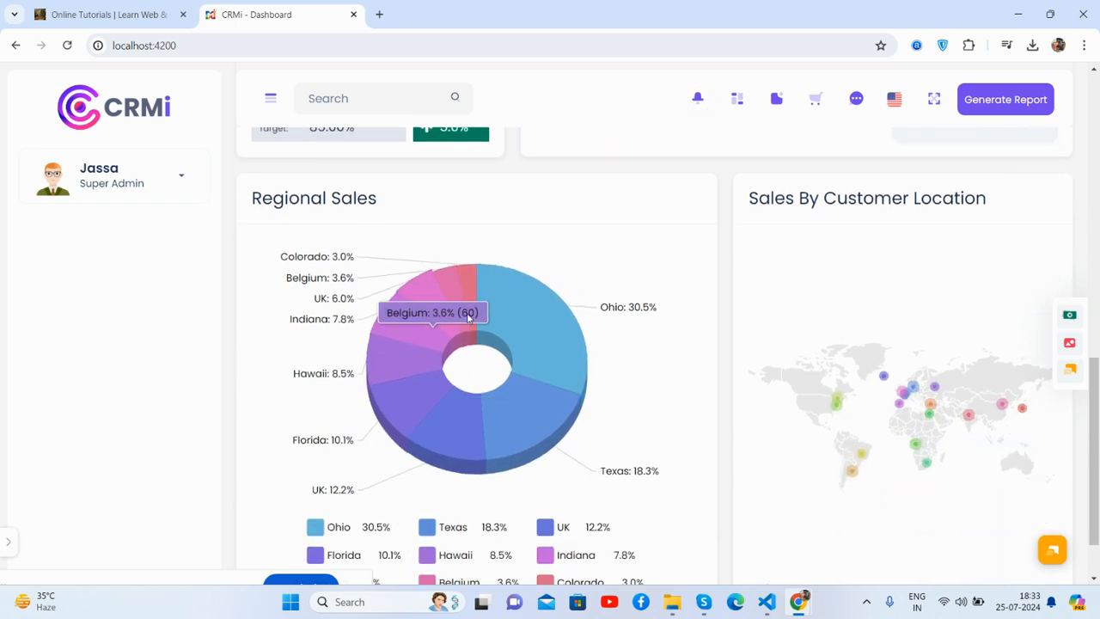
pyautogui.moveTo(422, 364)
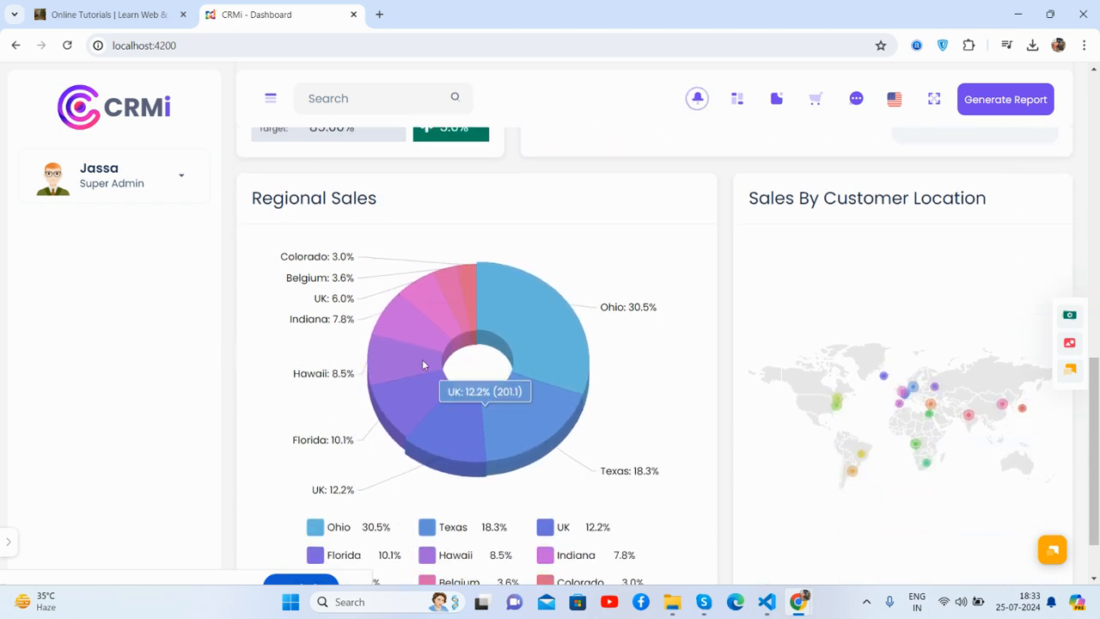
pyautogui.scroll(-3)
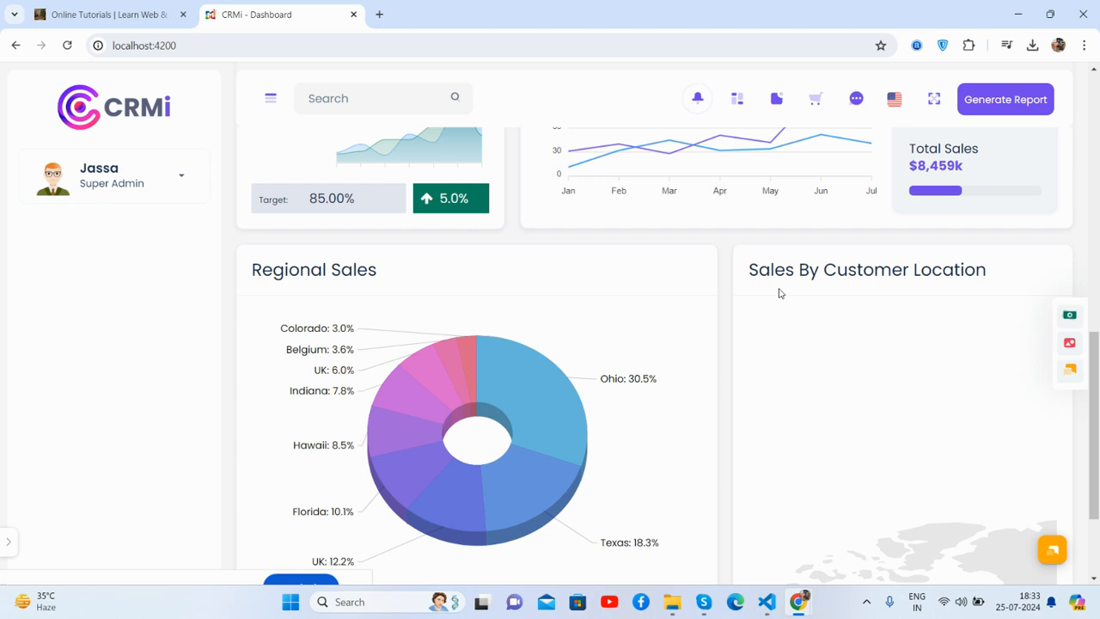
pyautogui.scroll(-3)
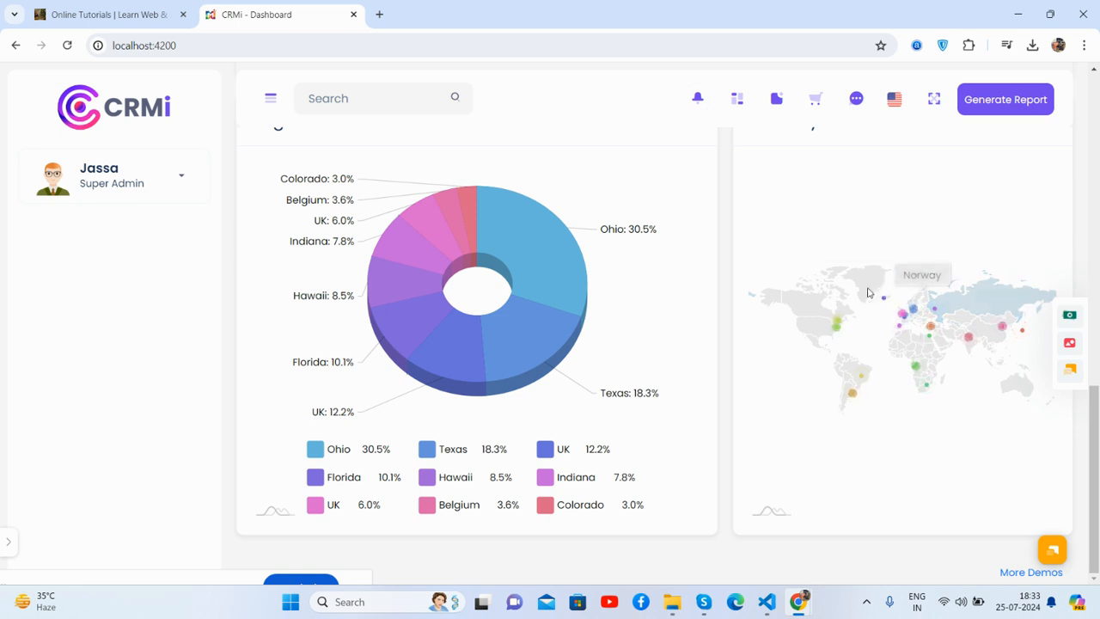
pyautogui.moveTo(901, 309)
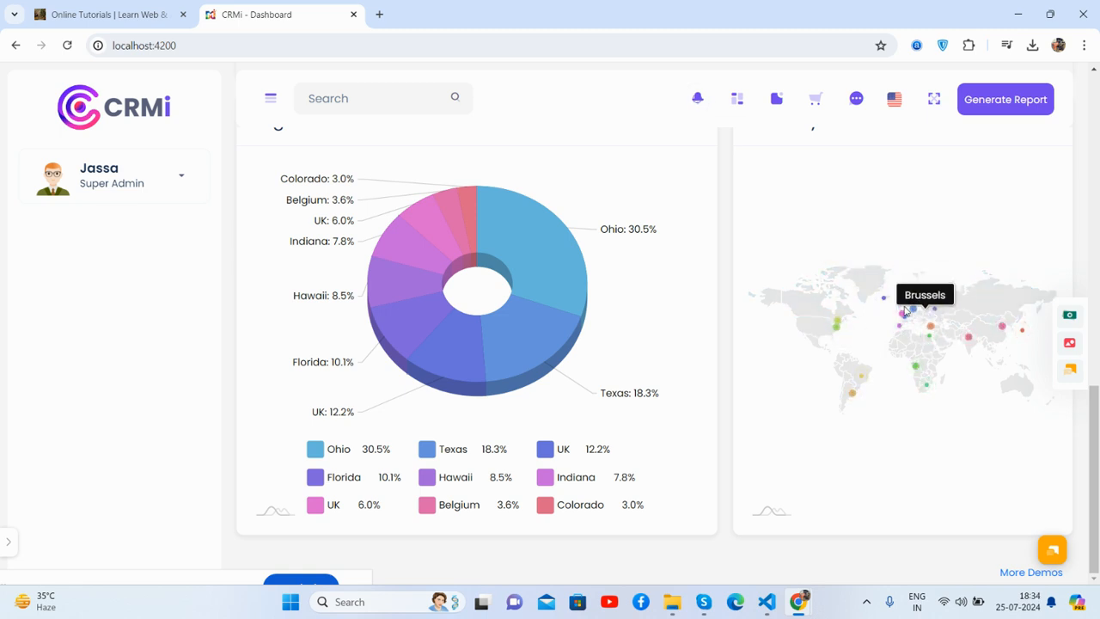
pyautogui.moveTo(883, 299)
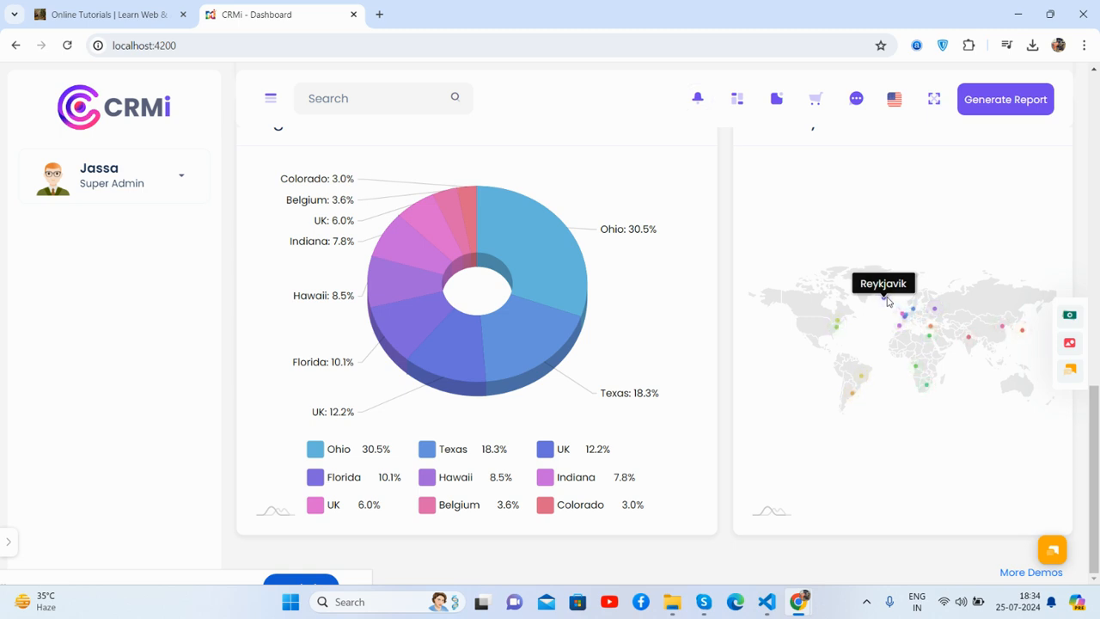
pyautogui.moveTo(759, 454)
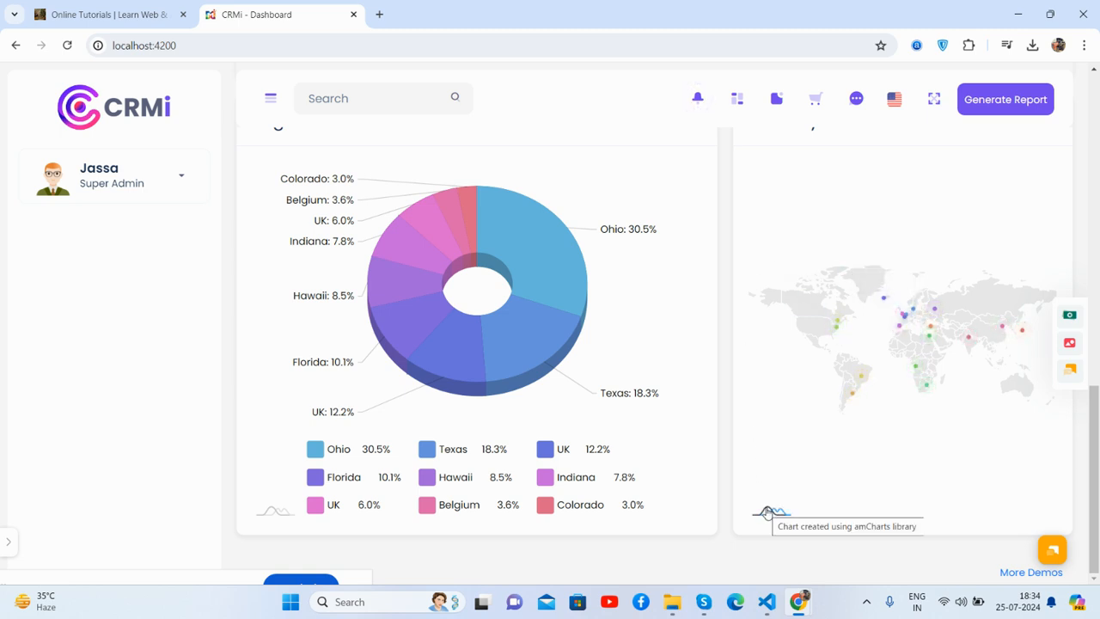
pyautogui.moveTo(716, 409)
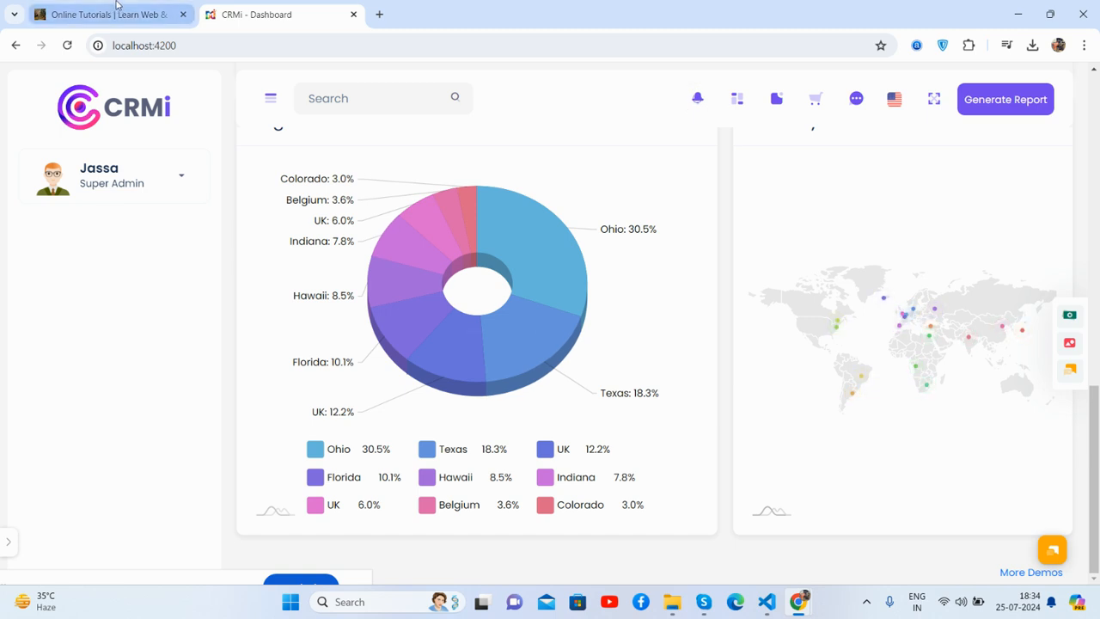
# Step: Switch from the dashboard to the Therichpost tutorials browser tab
pyautogui.click(103, 14)
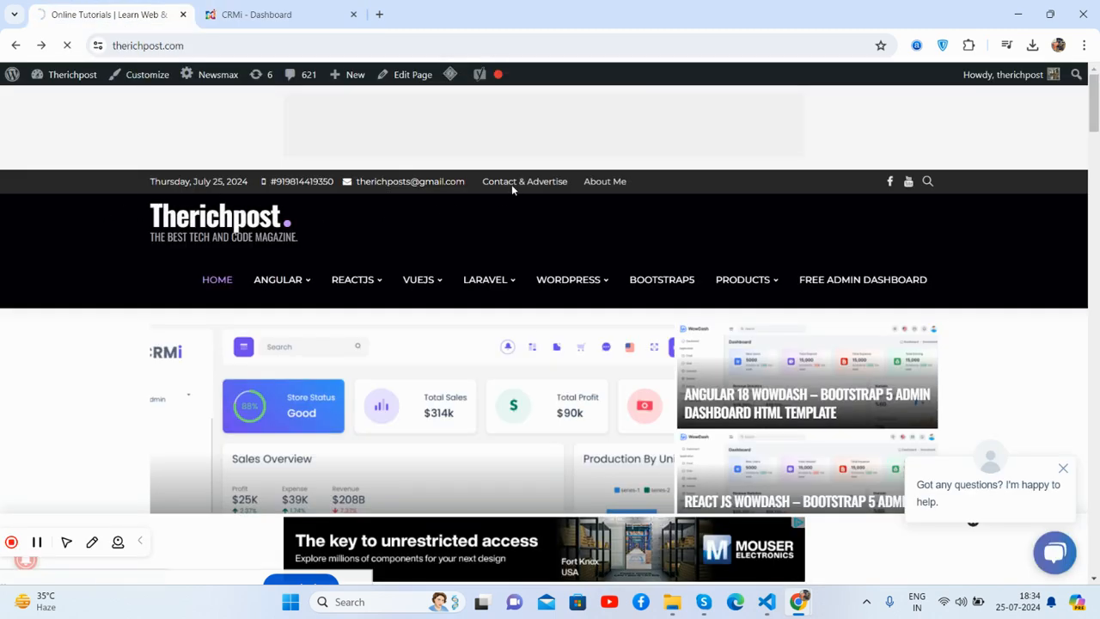
# Step: View Therichpost's Contact & Advertise page, then return to the CRMi dashboard tab
pyautogui.click(524, 182)
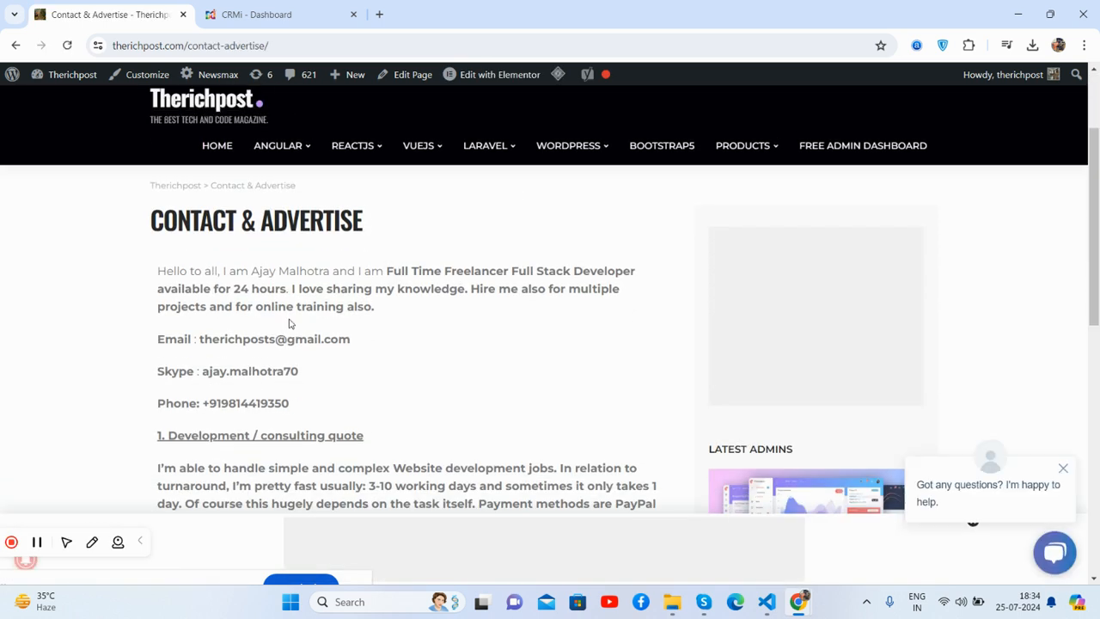
pyautogui.scroll(-3)
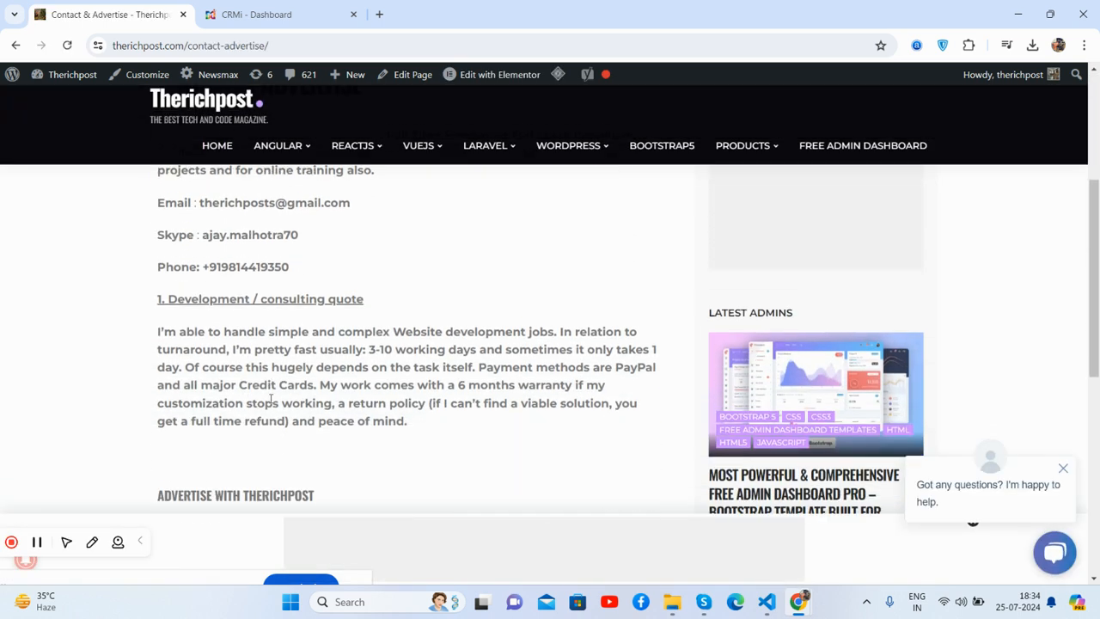
pyautogui.scroll(3)
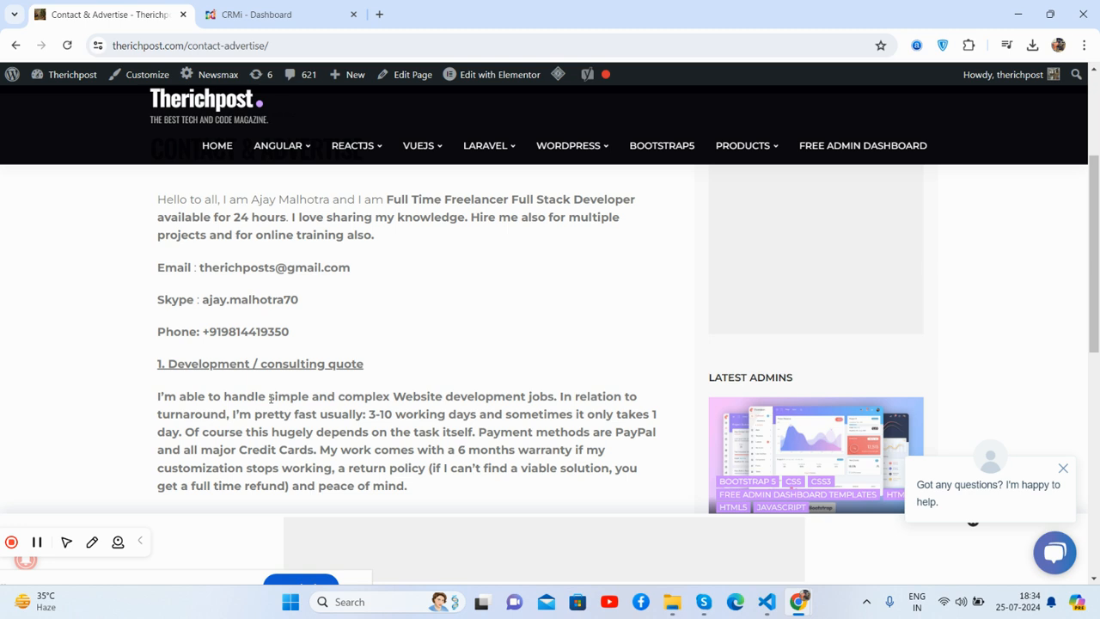
pyautogui.click(266, 13)
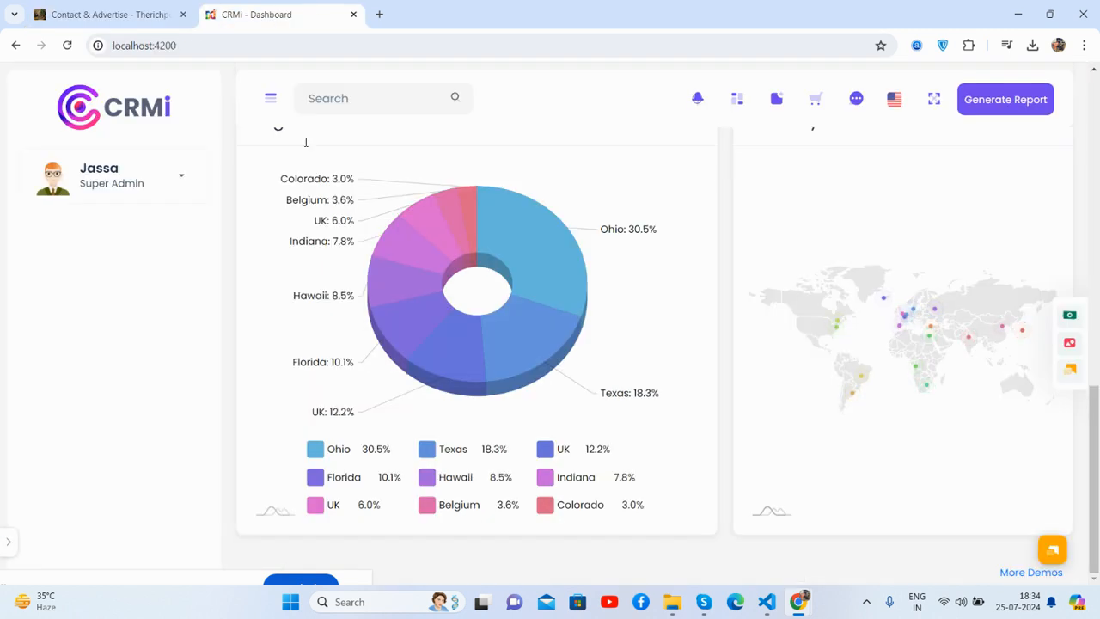
pyautogui.moveTo(227, 278)
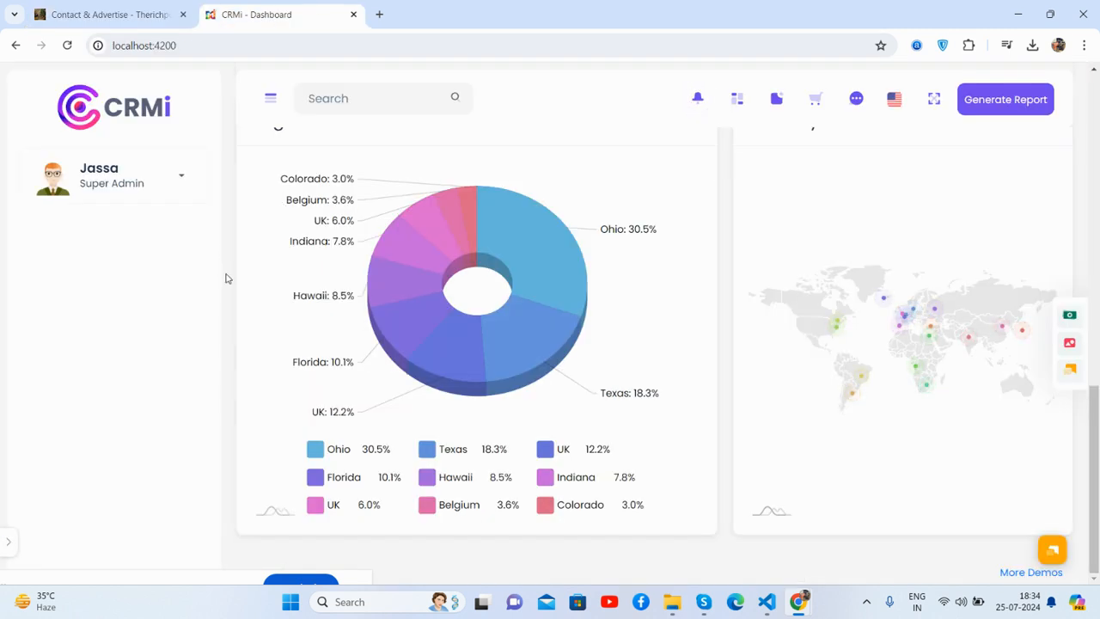
pyautogui.click(1051, 548)
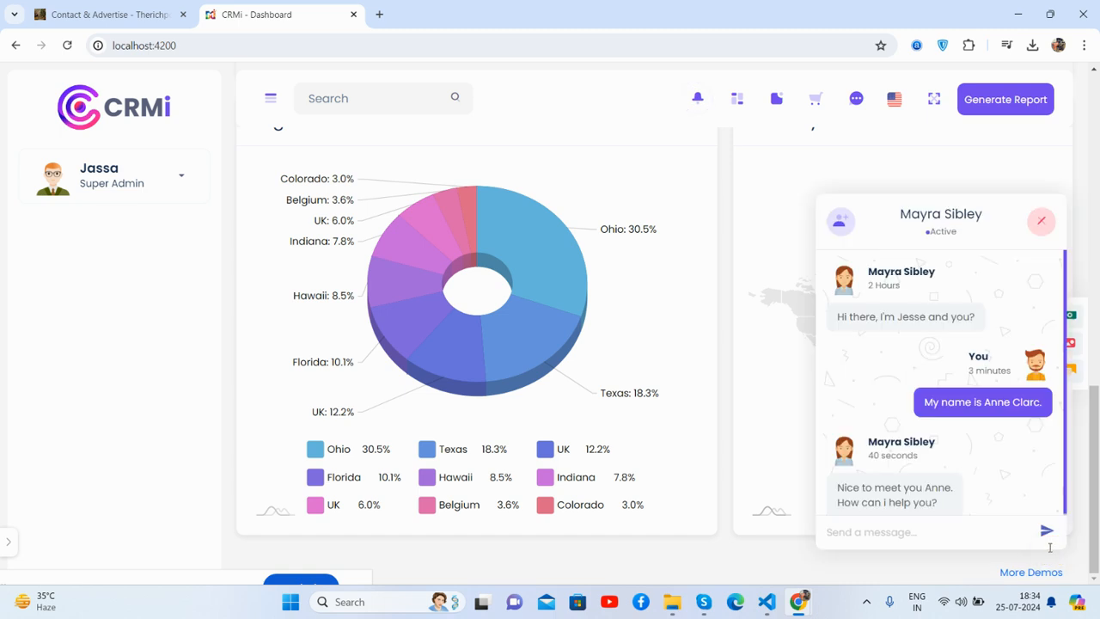
pyautogui.moveTo(972, 362)
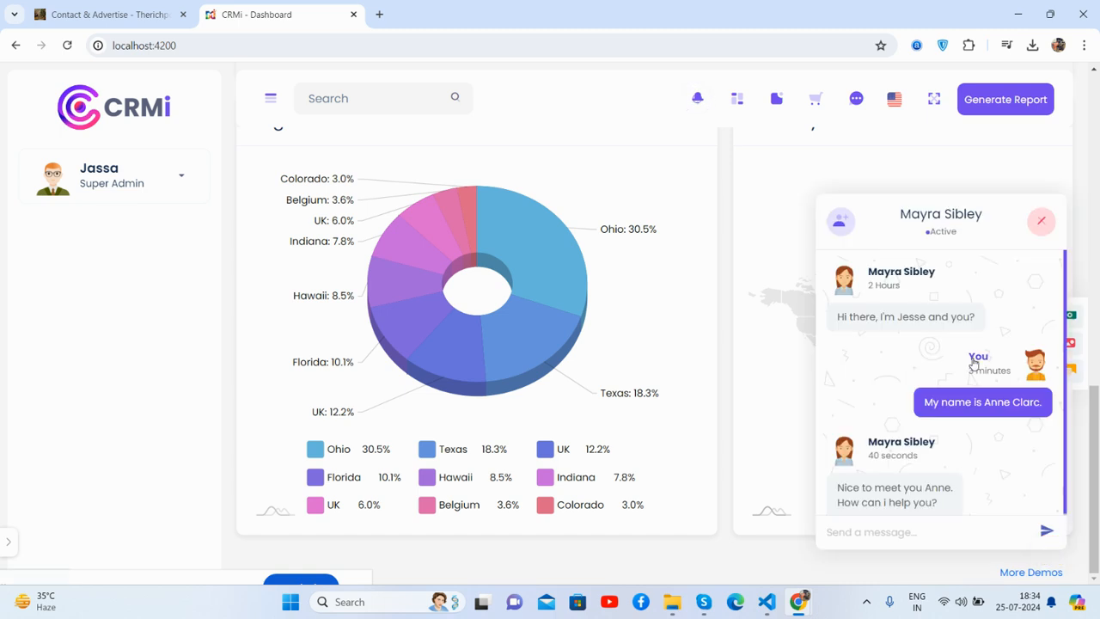
pyautogui.moveTo(1041, 299)
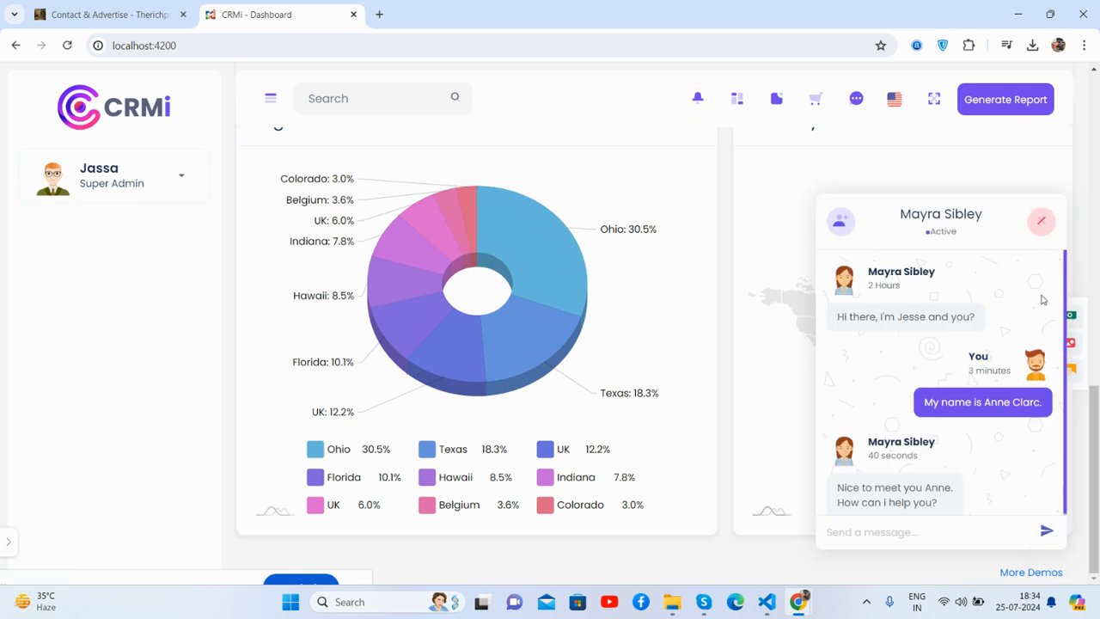
pyautogui.click(1042, 220)
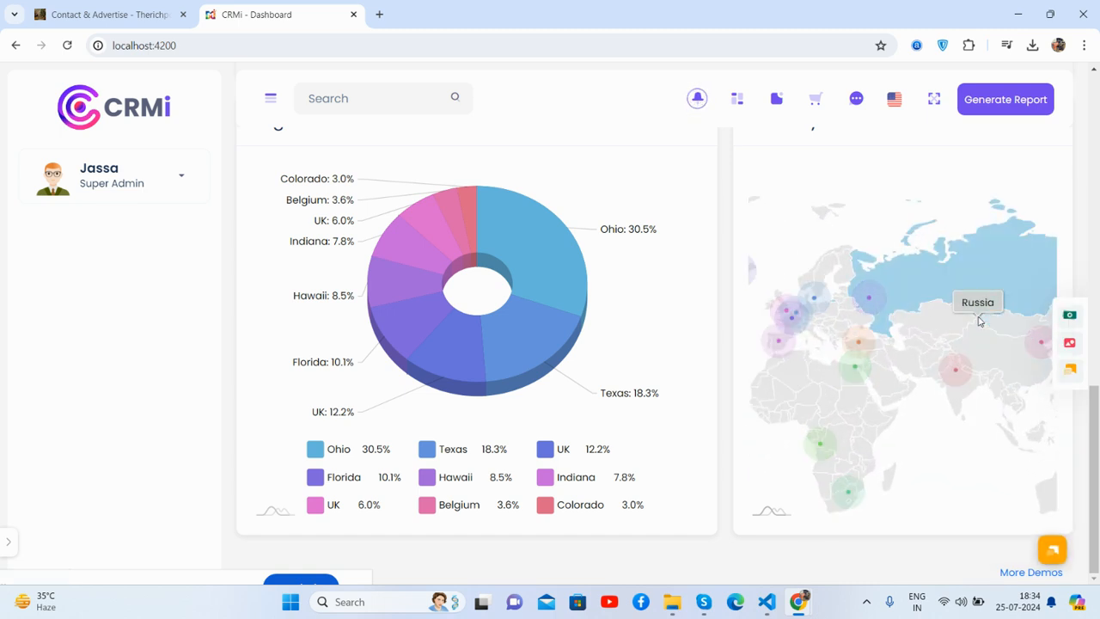
# Step: Inspect the page in DevTools with device emulation as iPhone 14 Pro Max at 100% zoom
pyautogui.rightClick(977, 320)
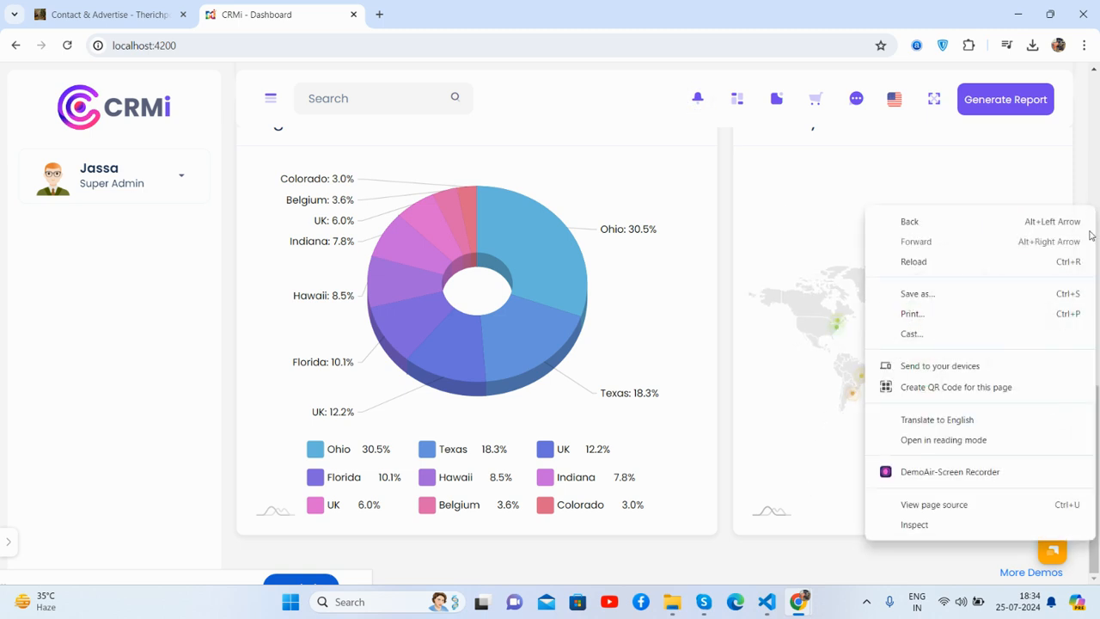
pyautogui.click(914, 524)
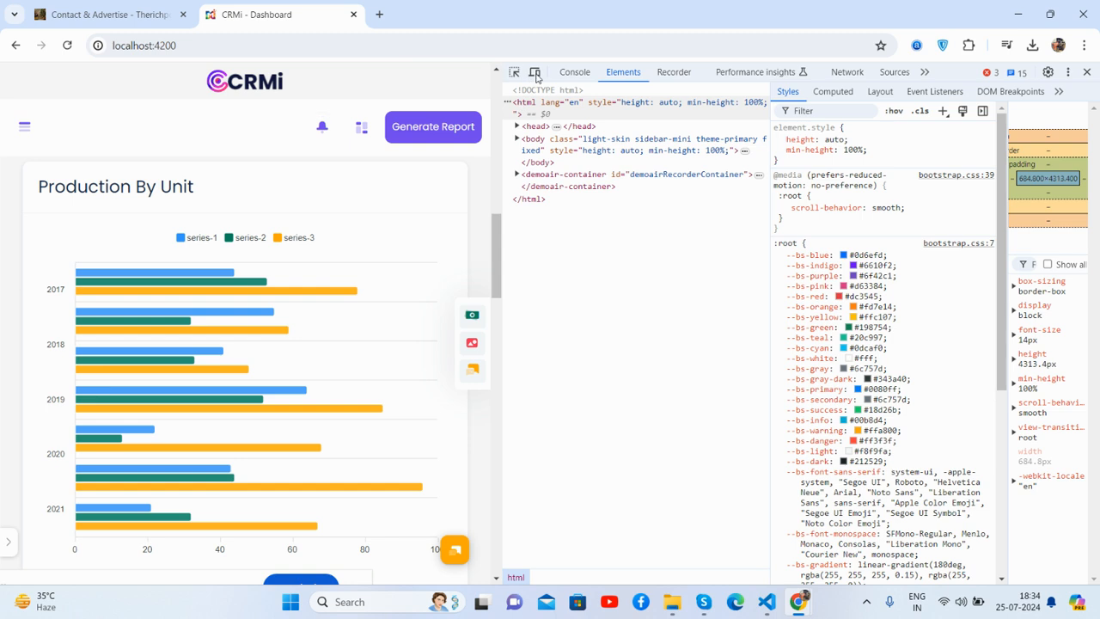
pyautogui.click(534, 73)
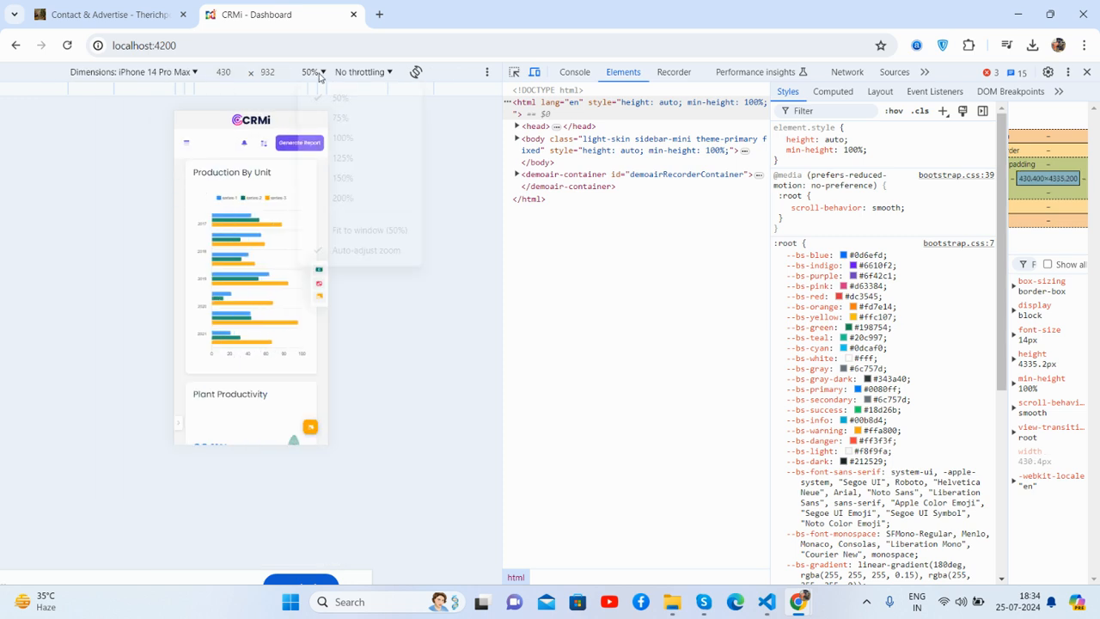
pyautogui.click(359, 138)
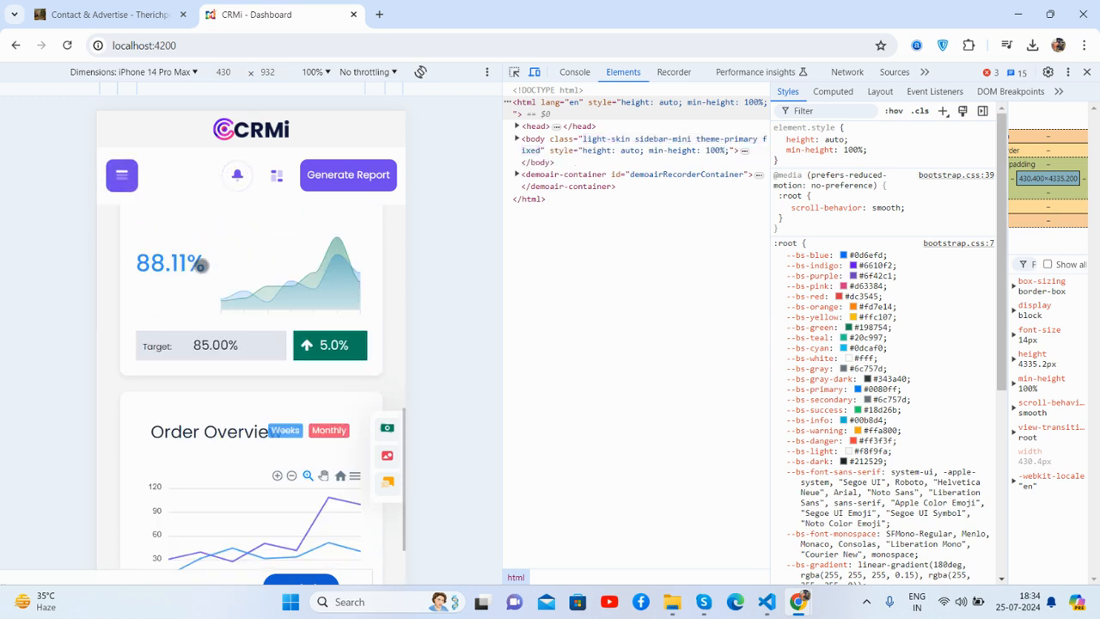
# Step: Preview the dashboard on iPad Air and iPad Pro, then return to the full-width desktop layout
pyautogui.click(146, 72)
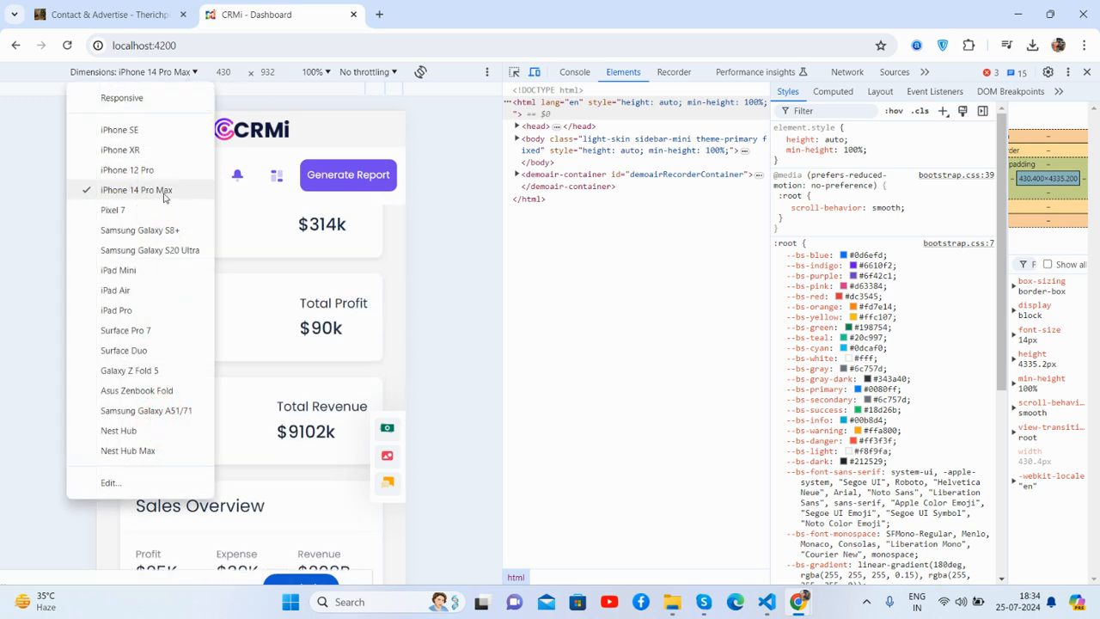
pyautogui.click(131, 230)
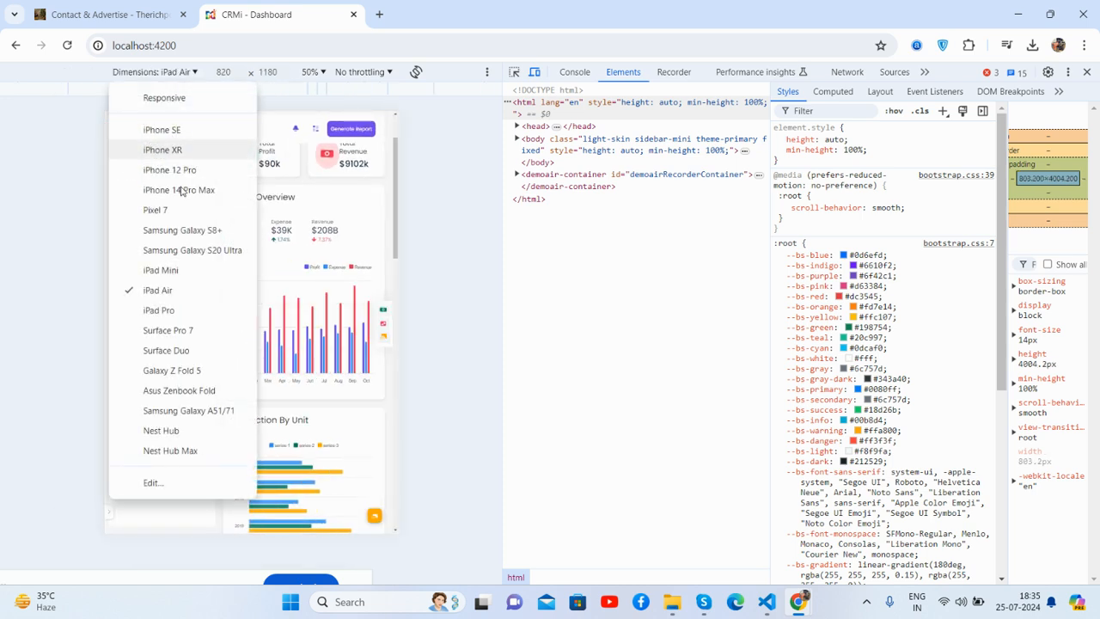
pyautogui.click(158, 309)
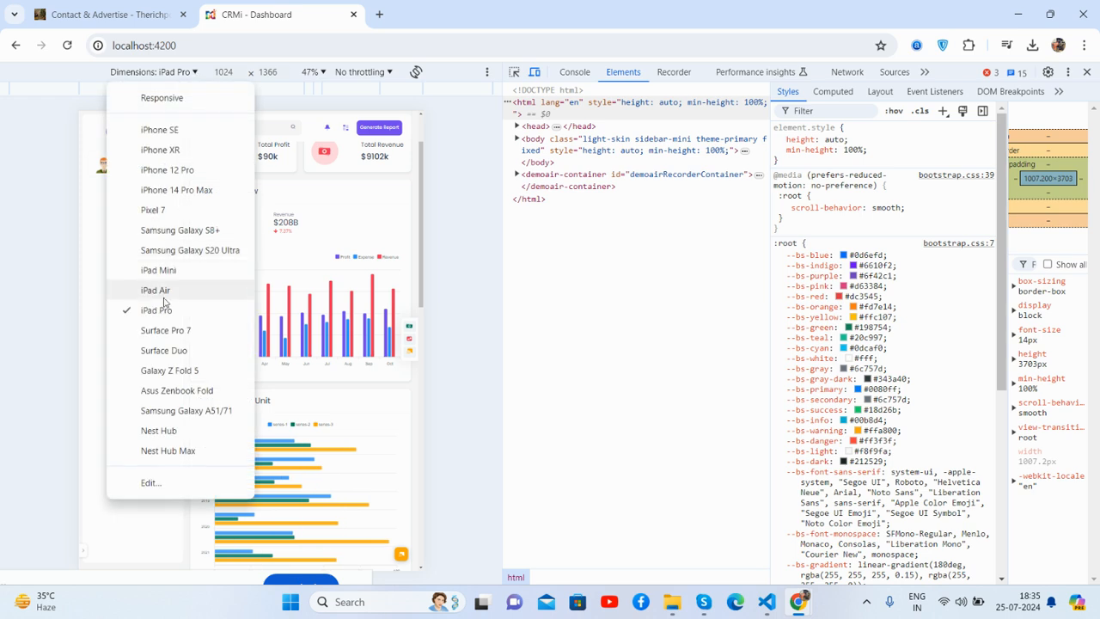
pyautogui.click(165, 330)
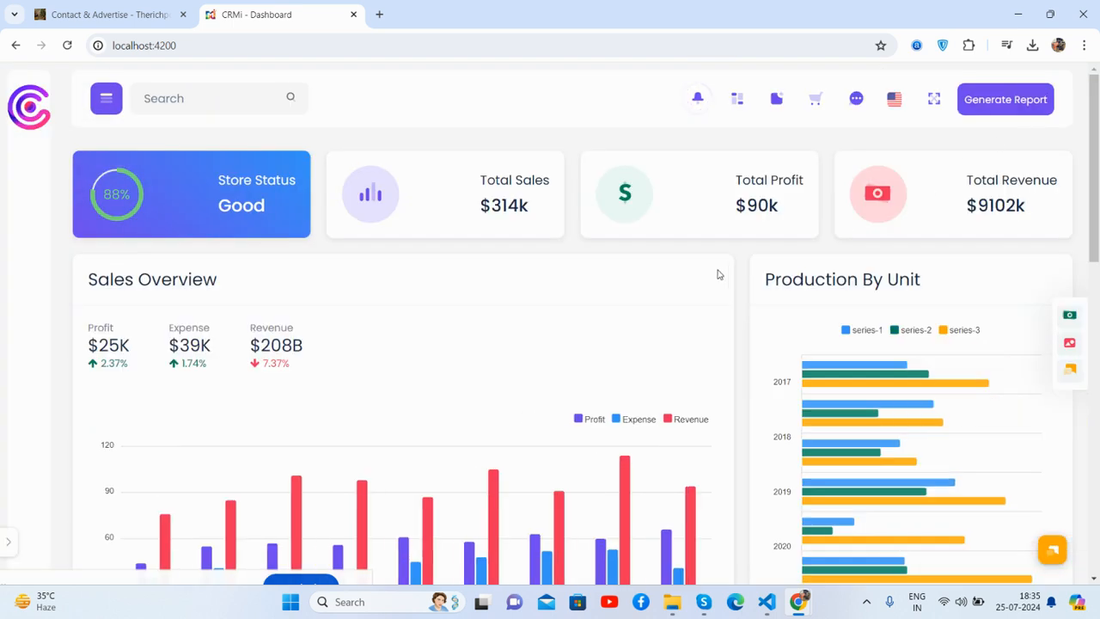
pyautogui.click(103, 98)
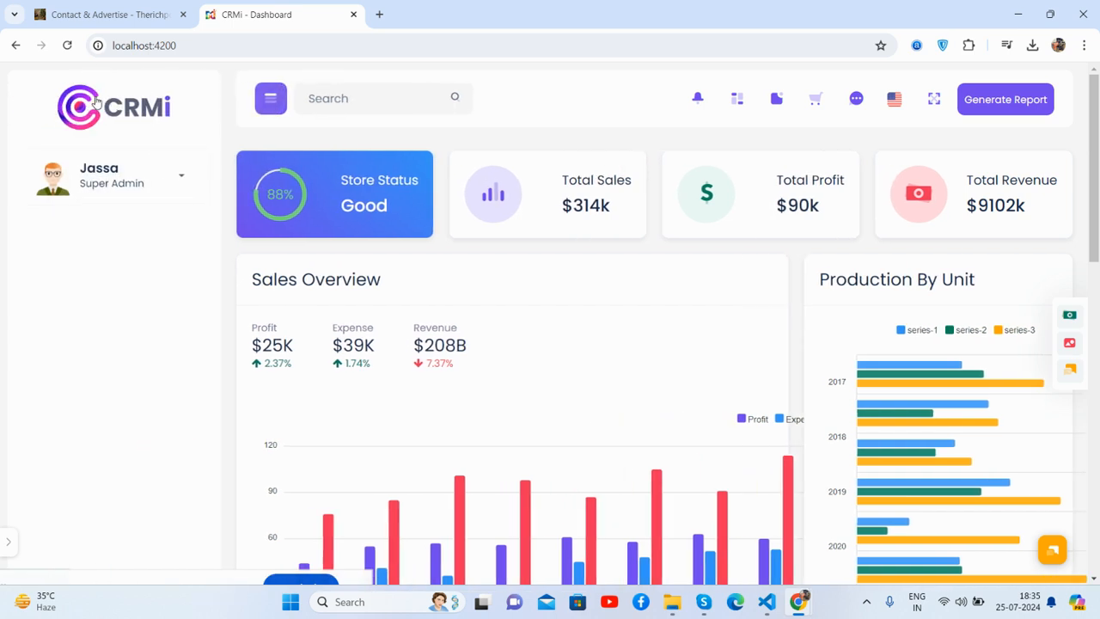